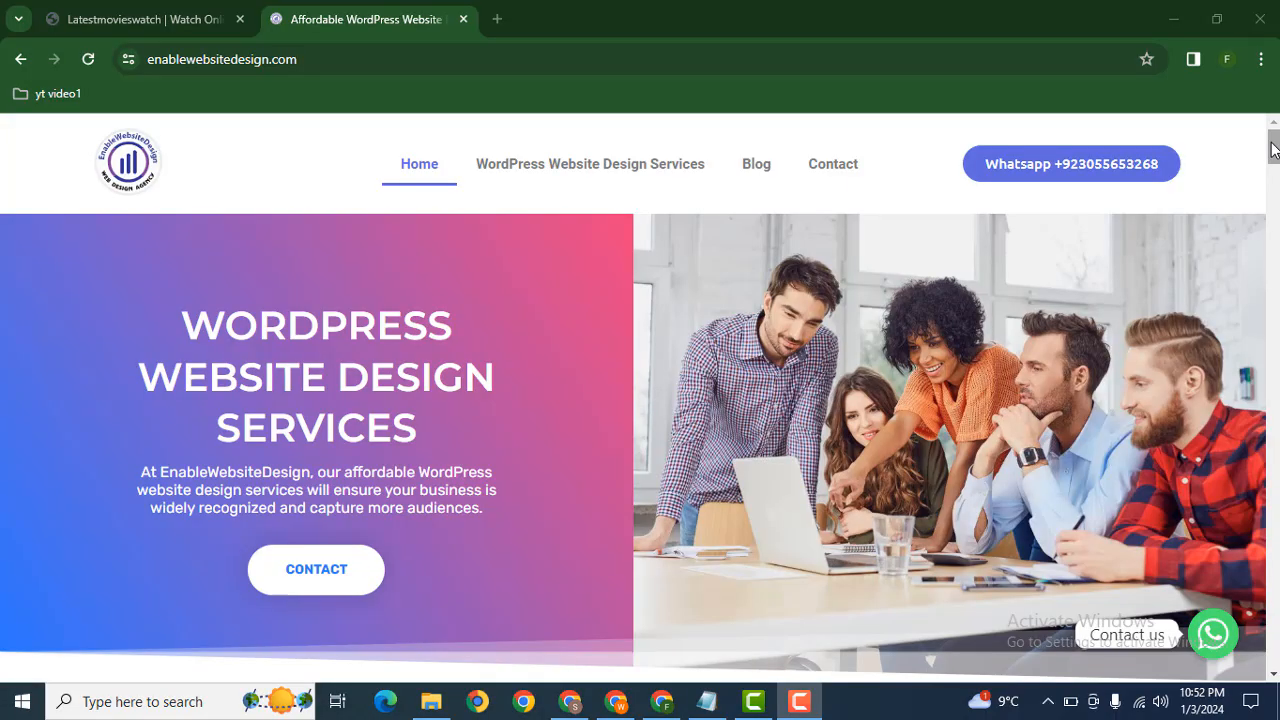
Step: Browse the enablewebsitedesign.com homepage, then switch to the Latestmovieswatch login tab
scroll(down, 3)
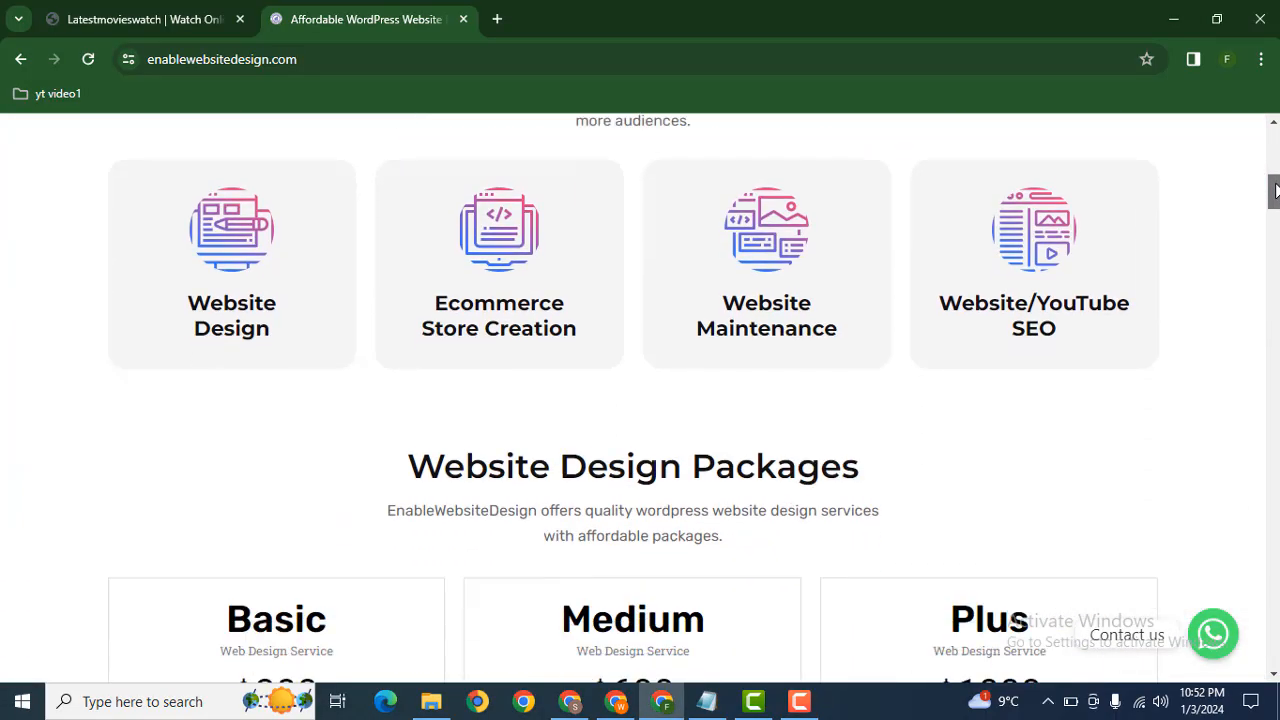
scroll(up, 3)
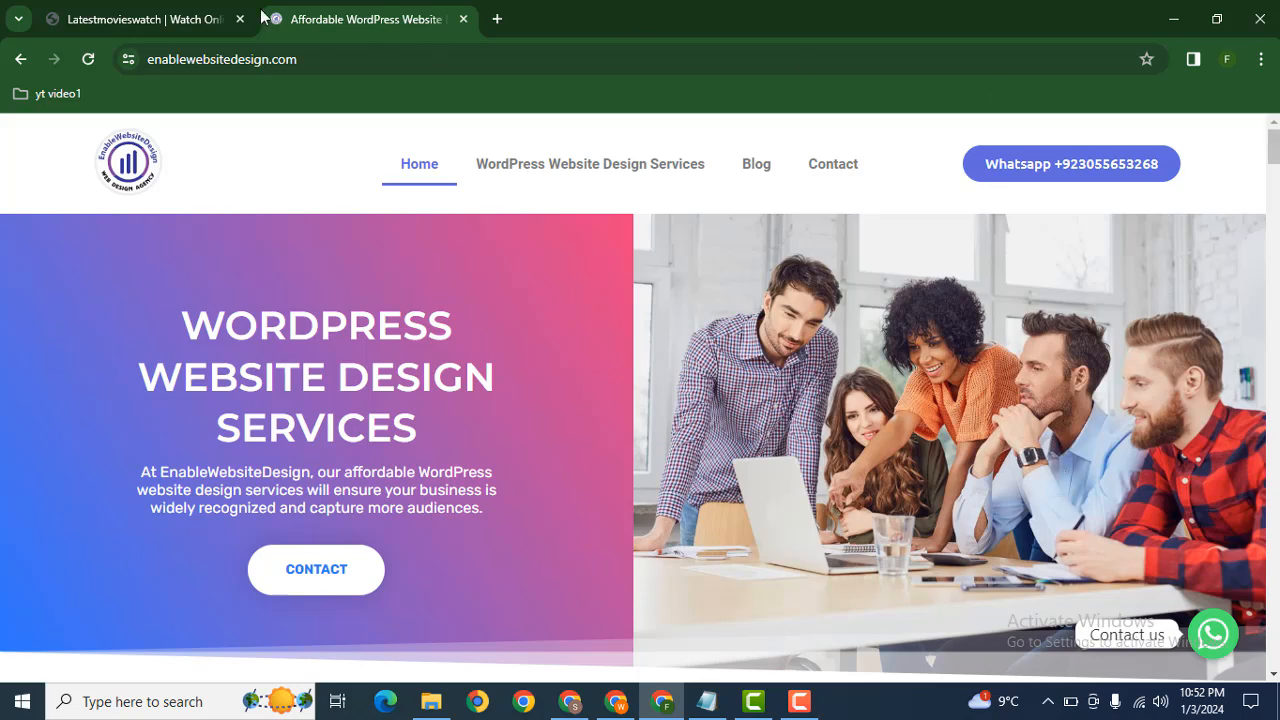
click(140, 19)
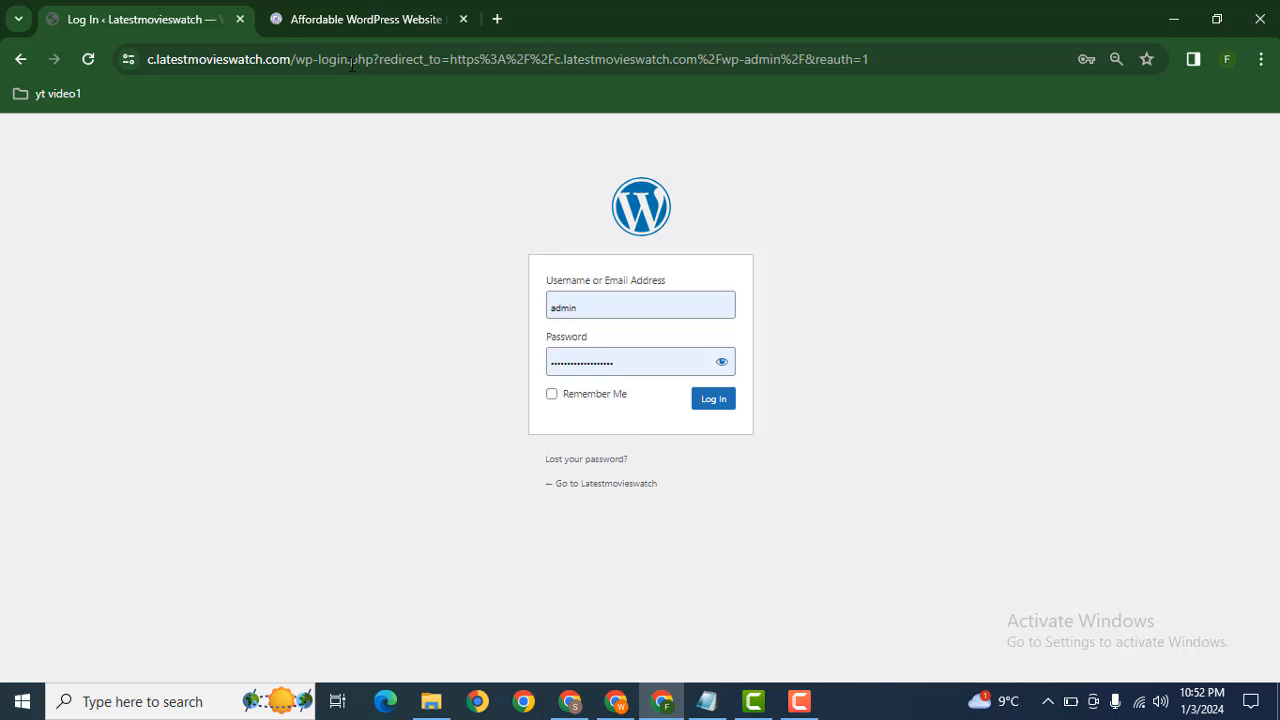
Step: Log in with the filled credentials and open Media > Library in a new tab
click(713, 398)
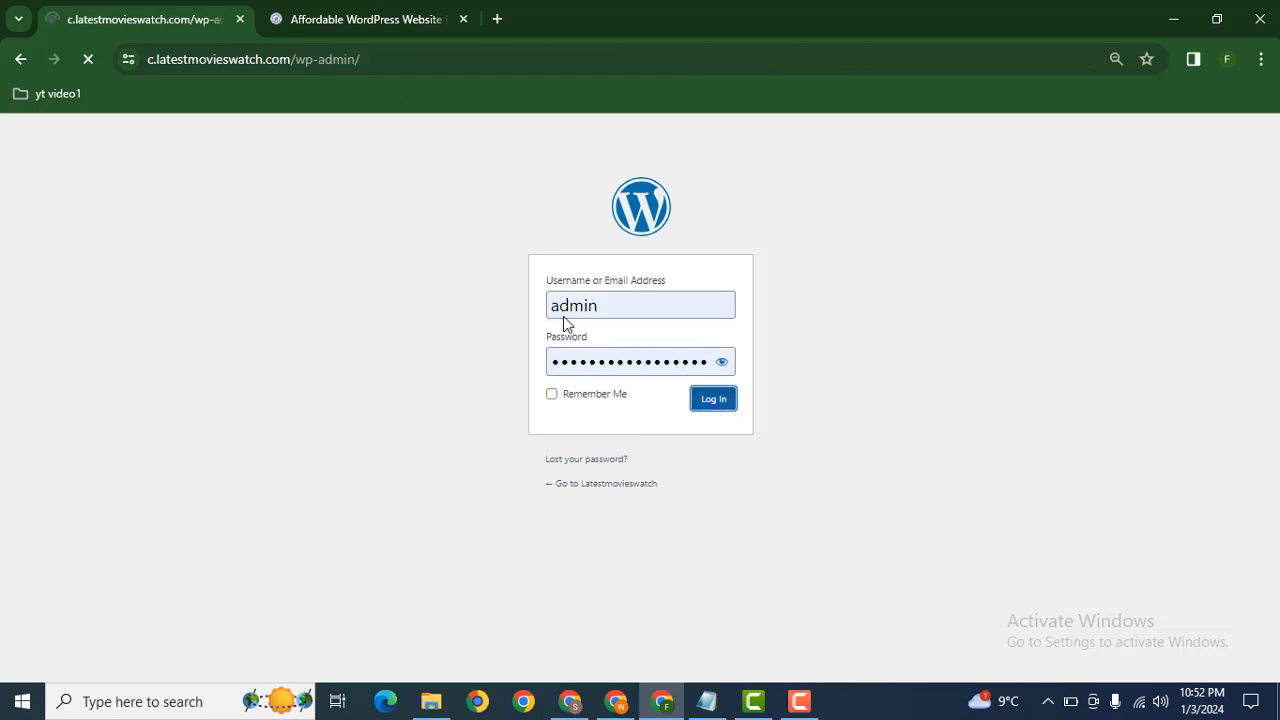
click(713, 398)
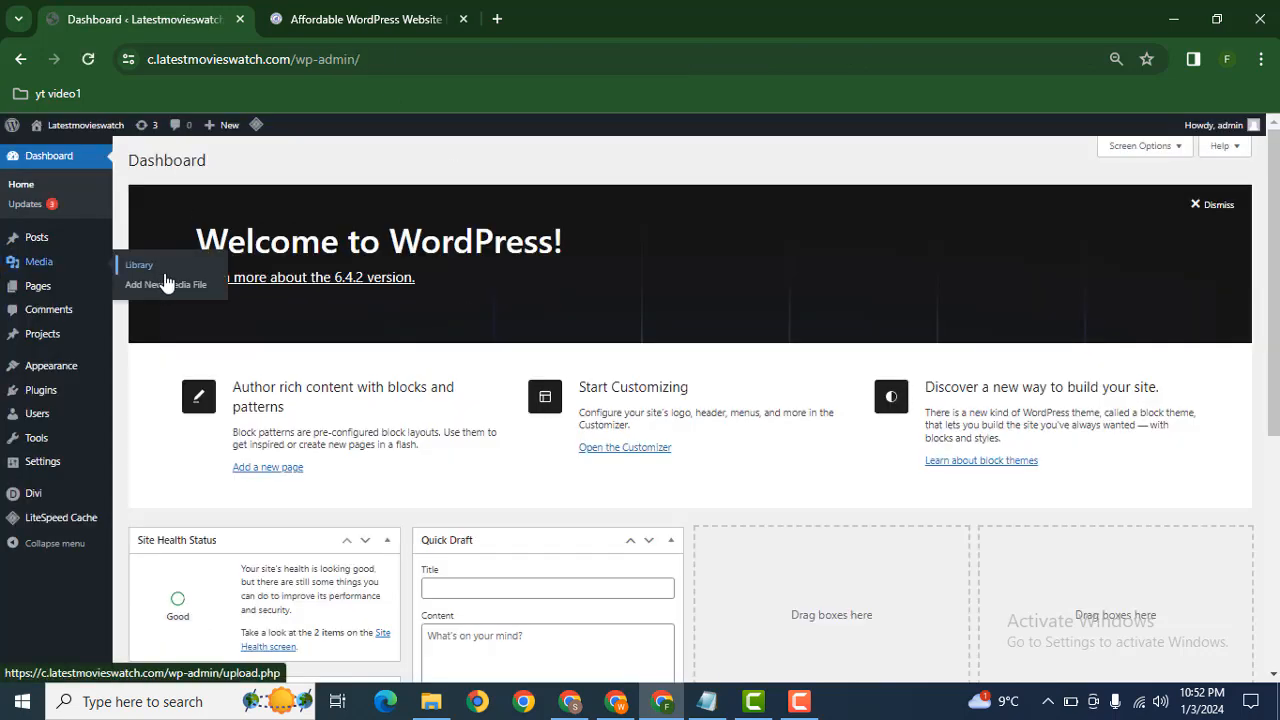
click(139, 265)
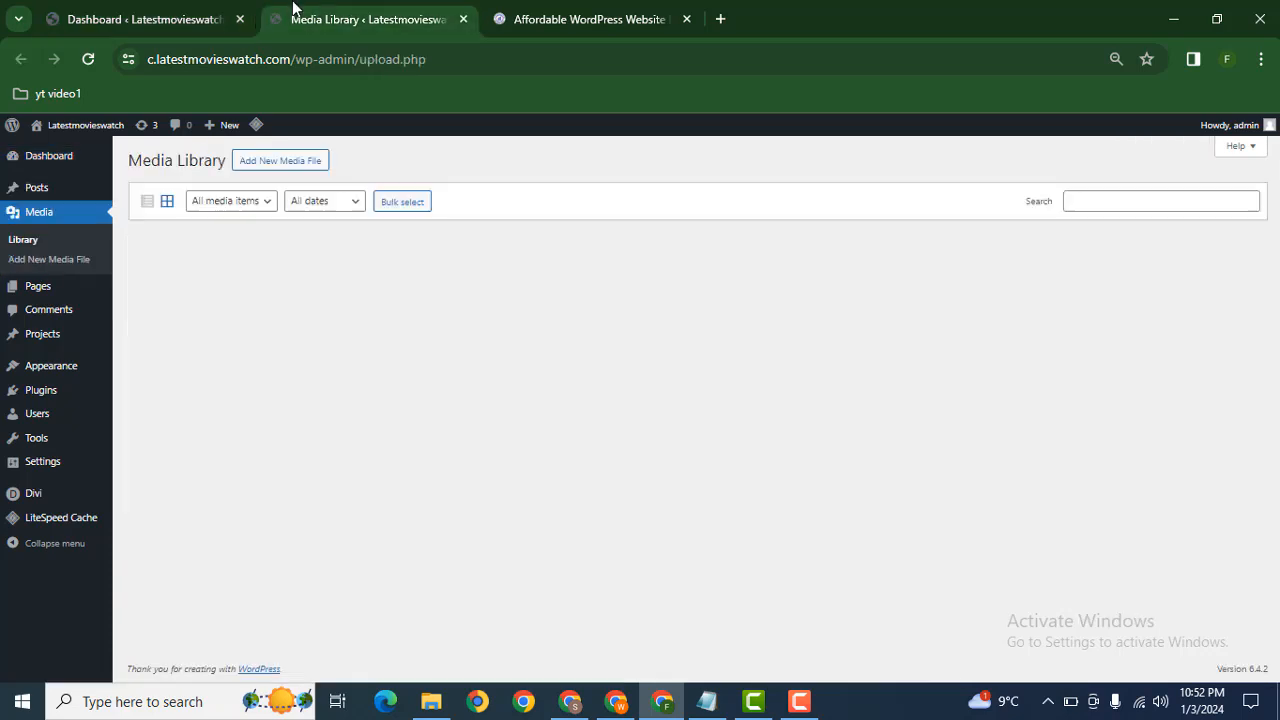
Step: Upload the Branding Evolving Minds Learning Center PDF from the D:\robin folder
click(280, 160)
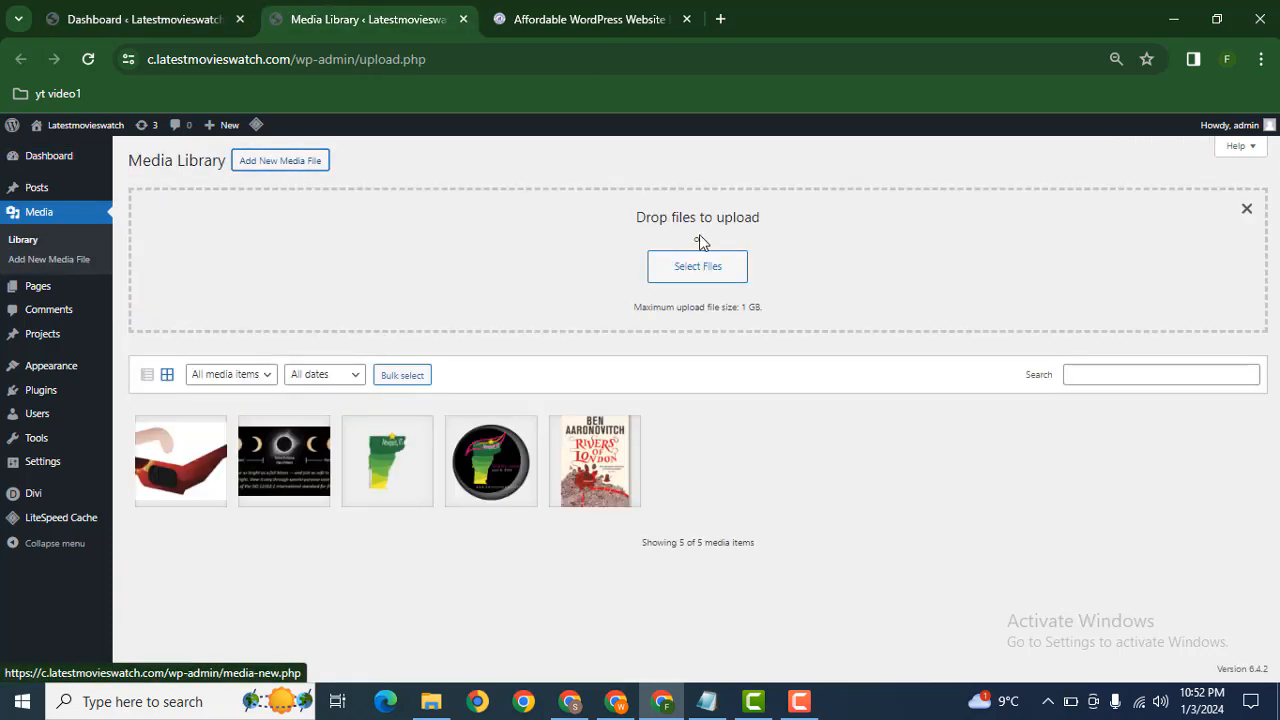
click(697, 266)
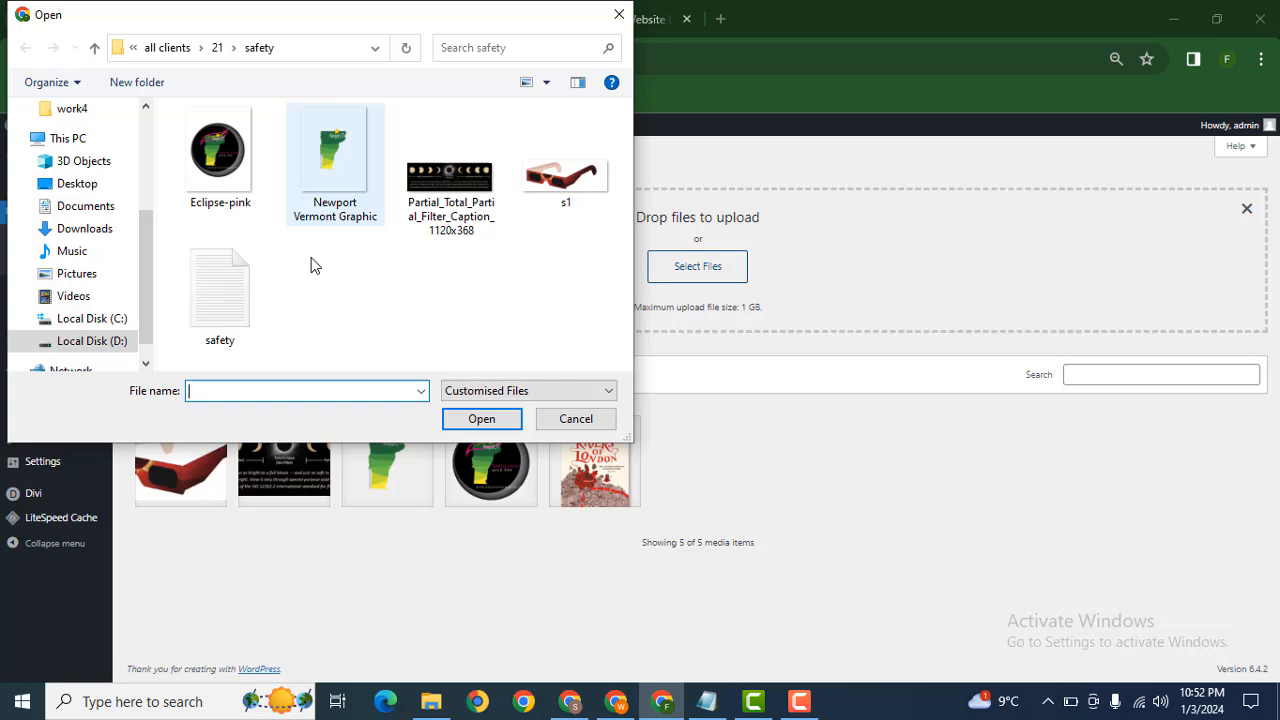
click(92, 341)
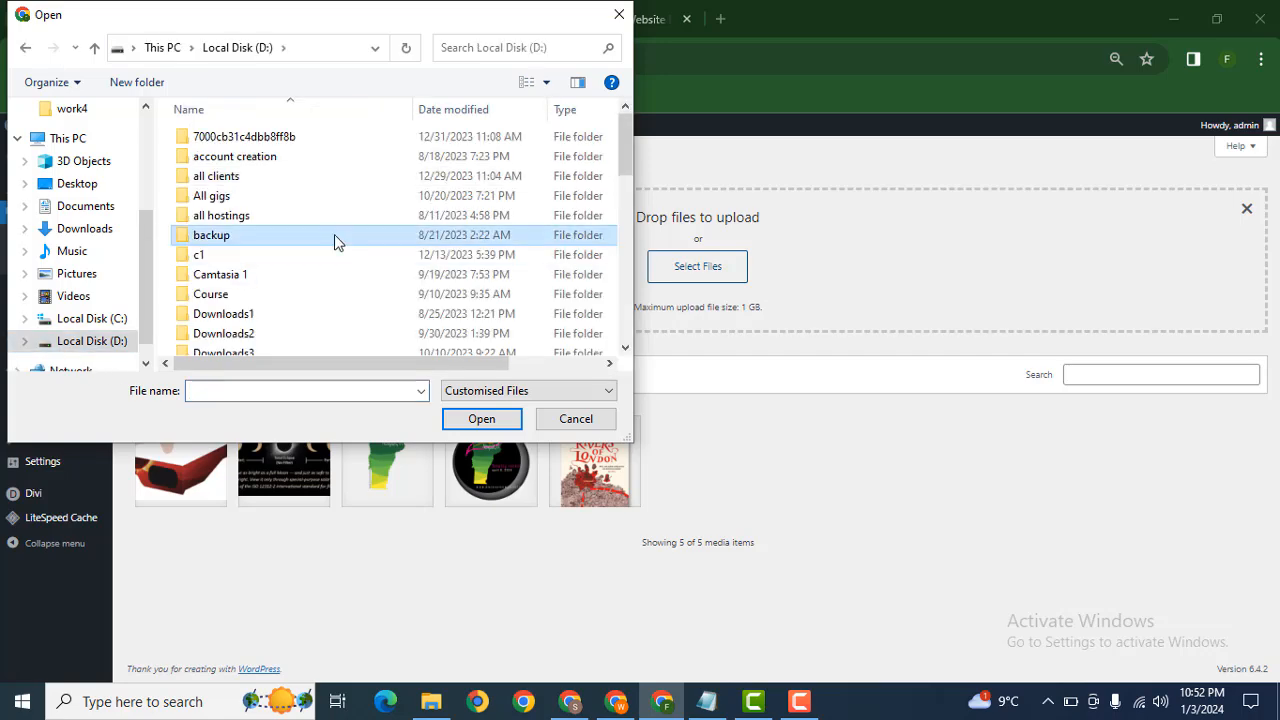
double_click(235, 175)
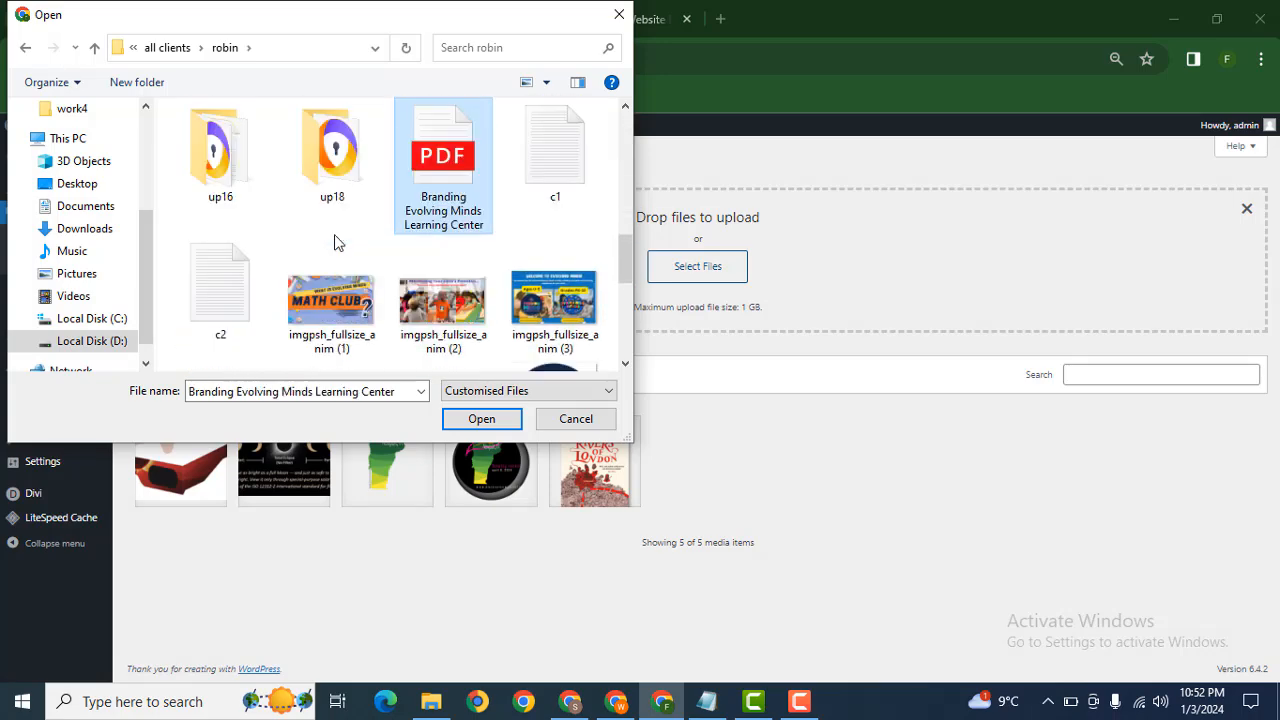
click(481, 418)
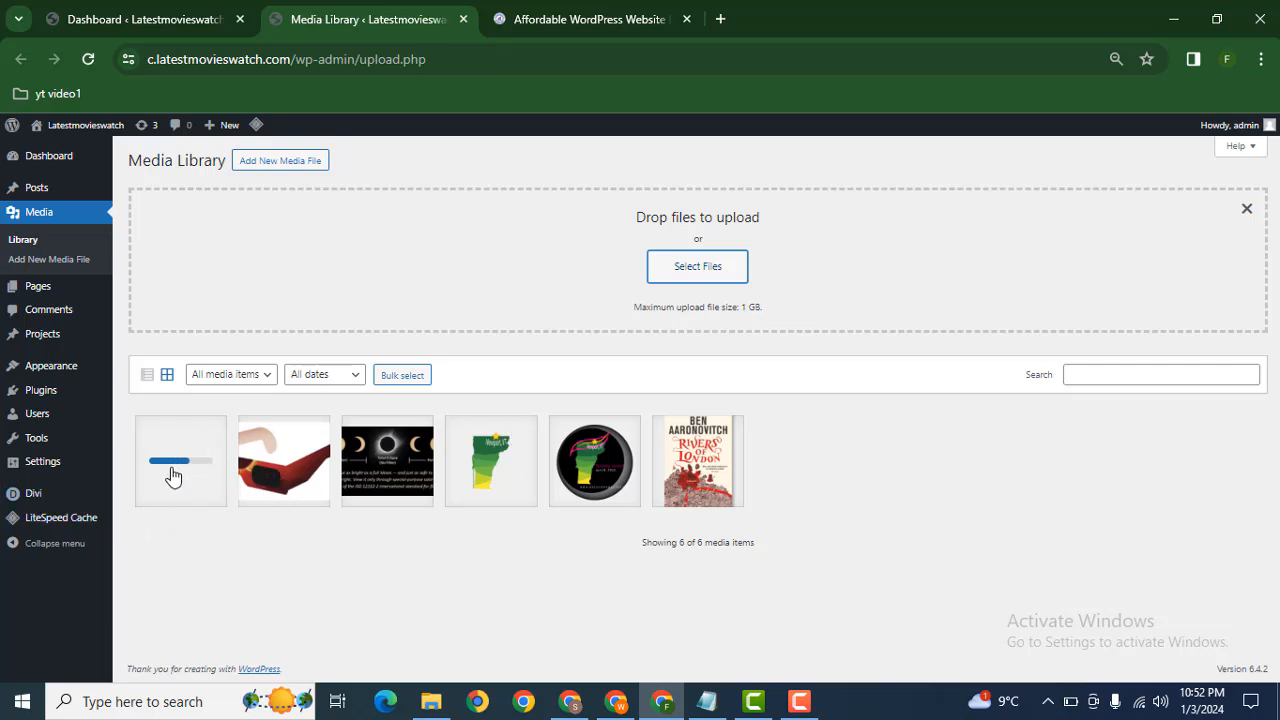
mouse_move(55, 390)
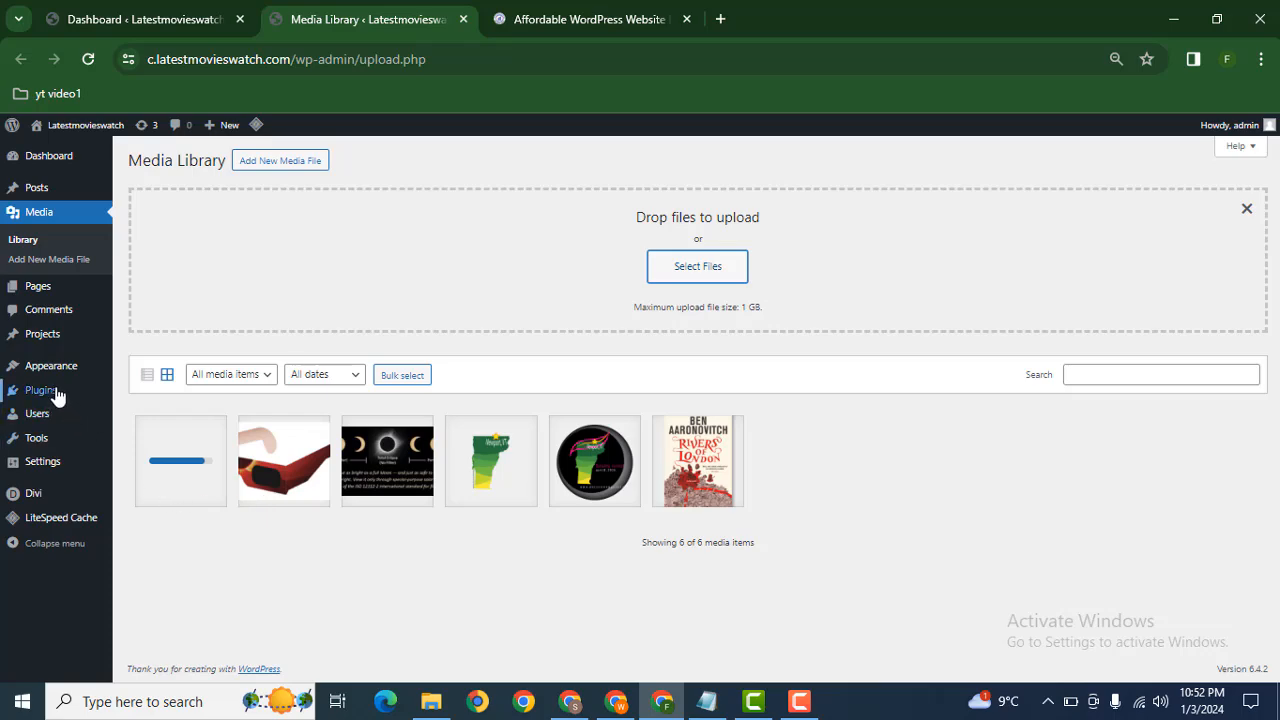
Step: Search plugins for 'pdf emb', then install and activate PDF Embedder
click(42, 390)
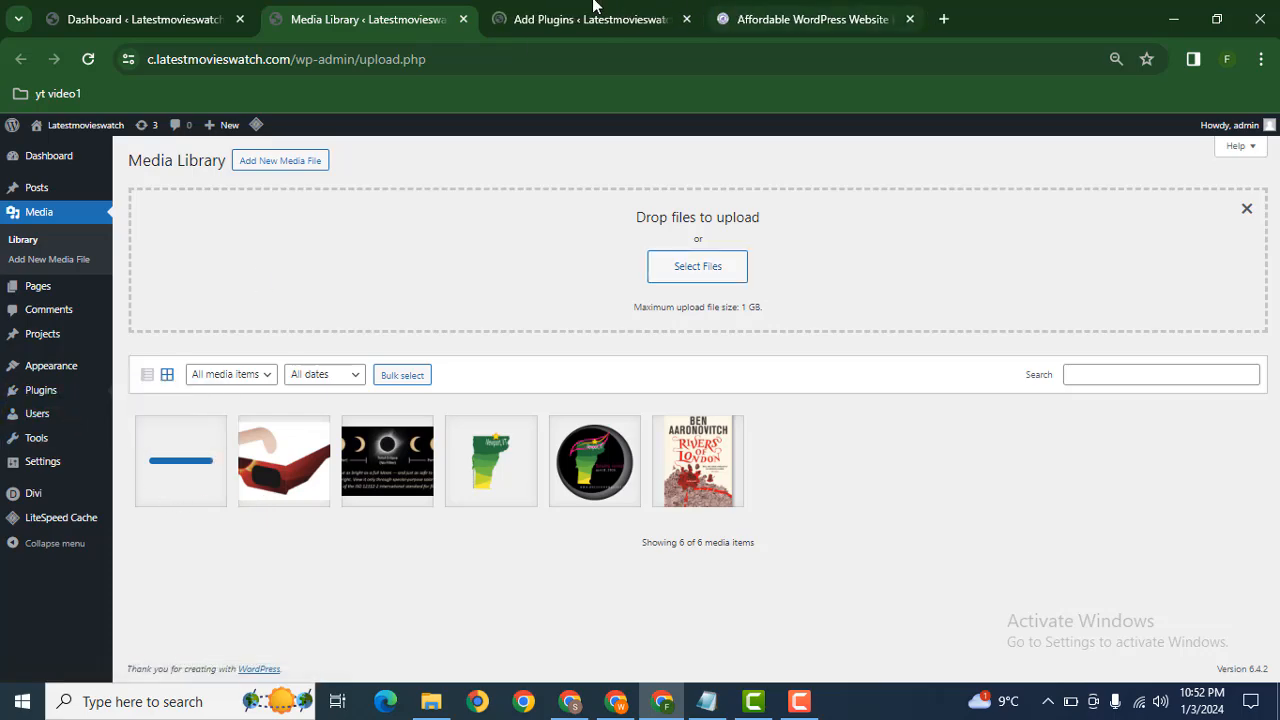
click(590, 19)
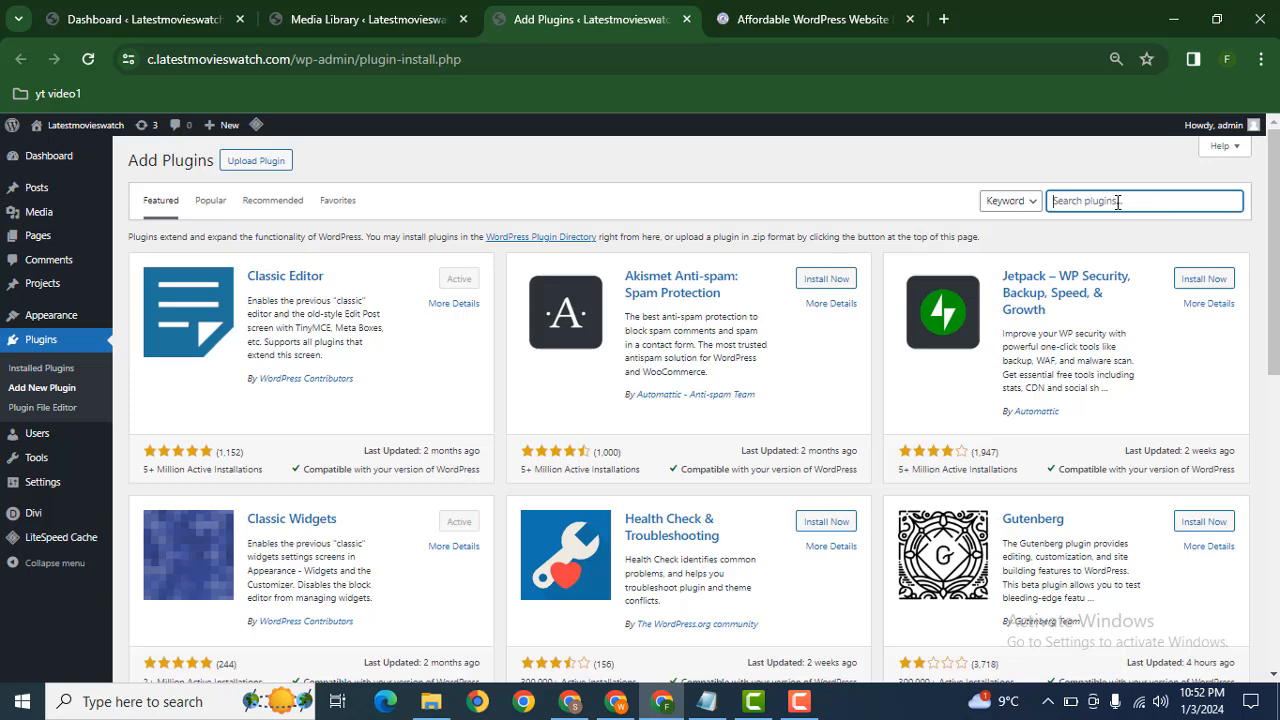
text(pdf embedder)
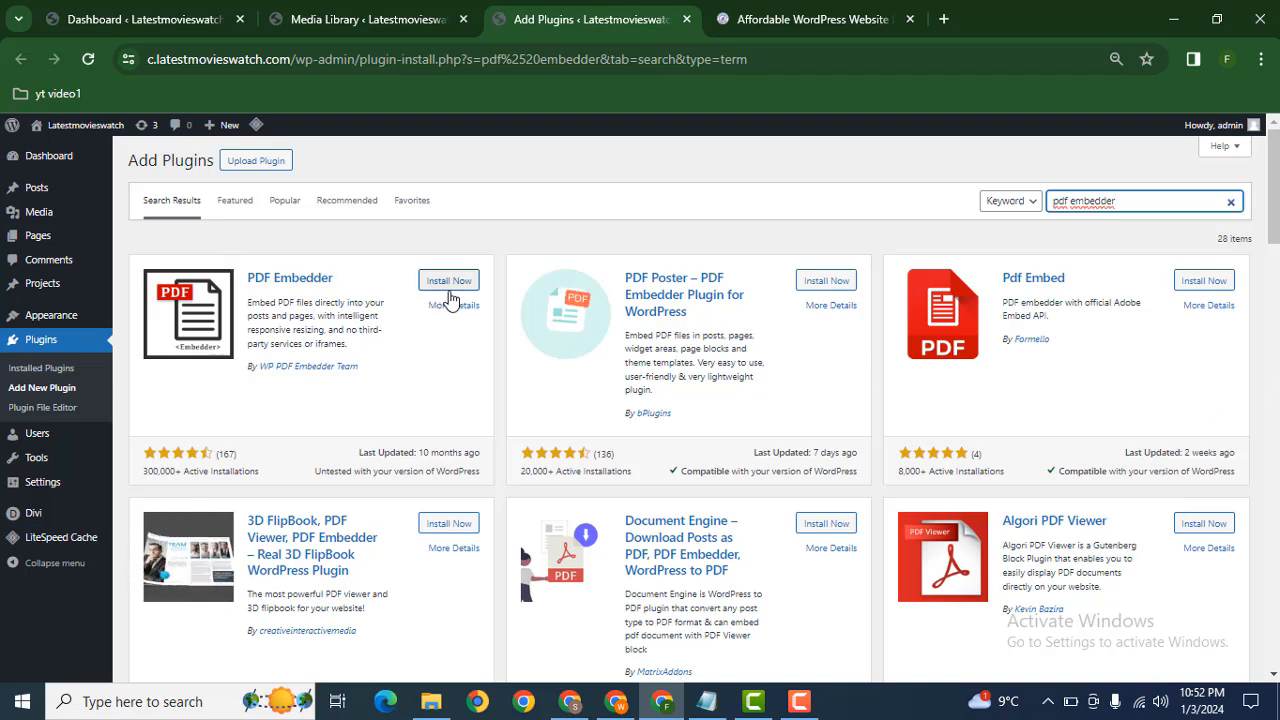
click(448, 280)
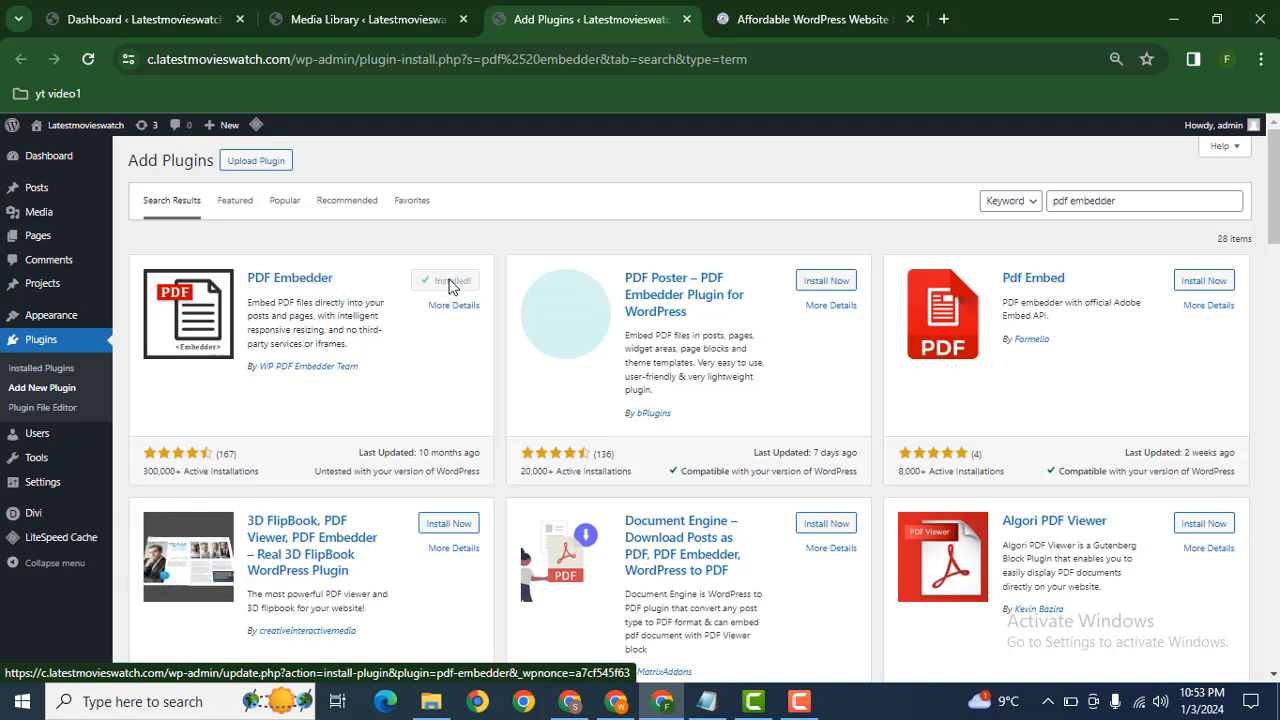
click(454, 280)
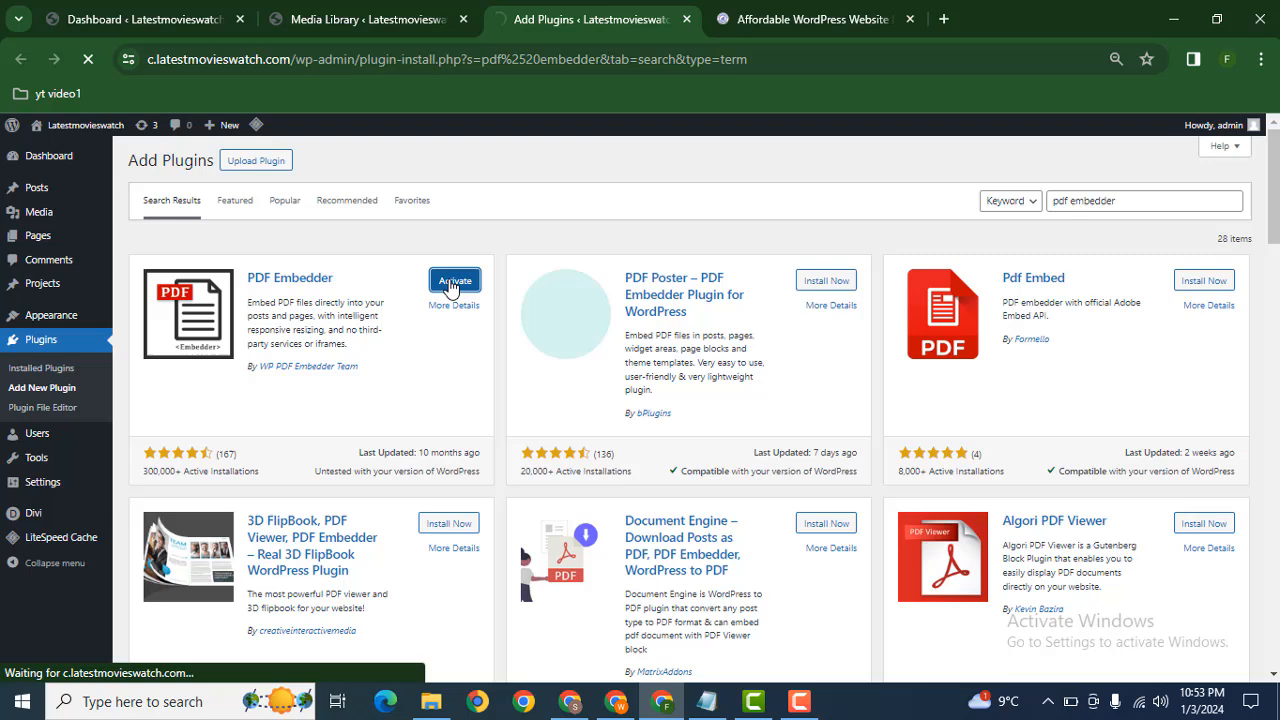
click(455, 280)
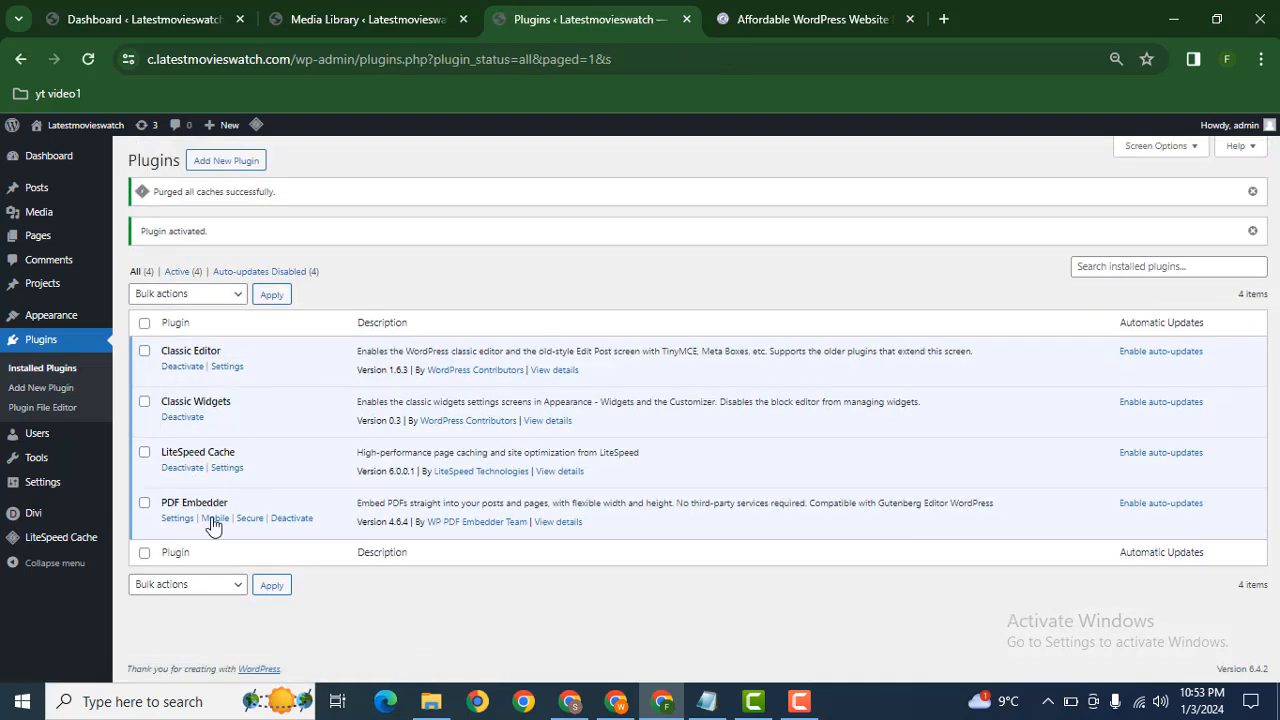
Step: Save PDF Embedder viewer defaults (width 100, height 800) and open its instructions page
click(177, 518)
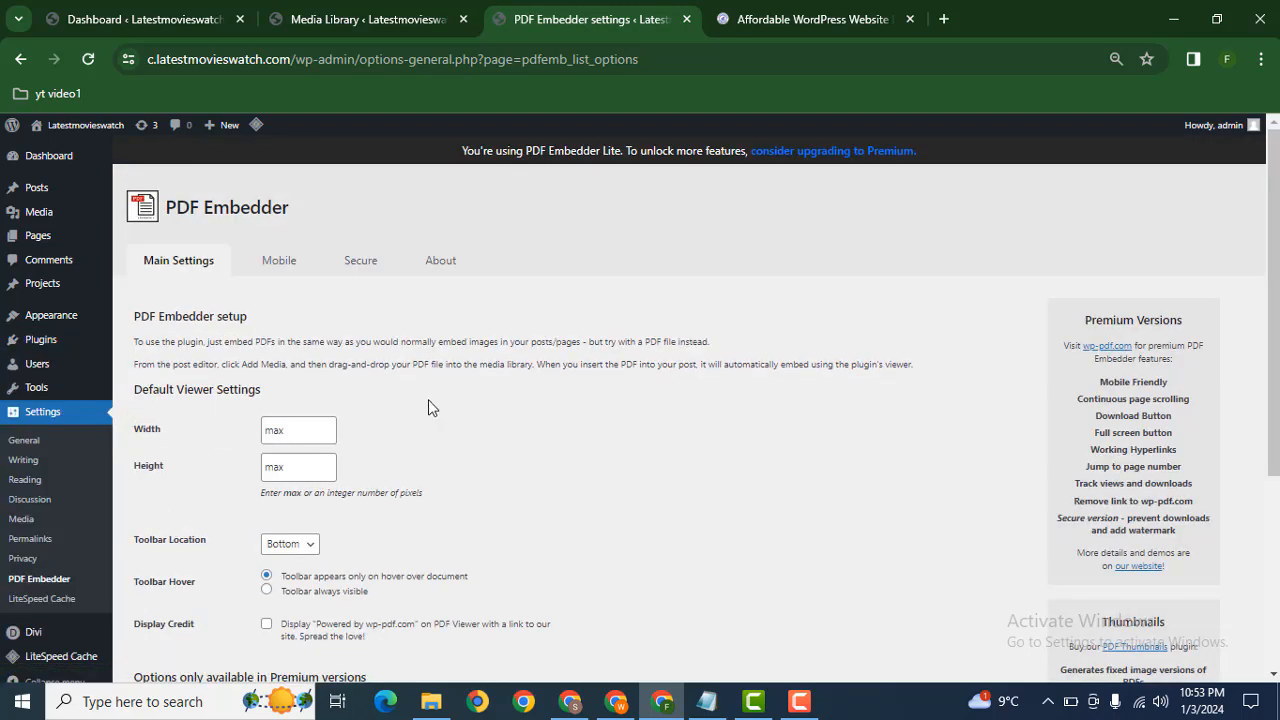
click(298, 430)
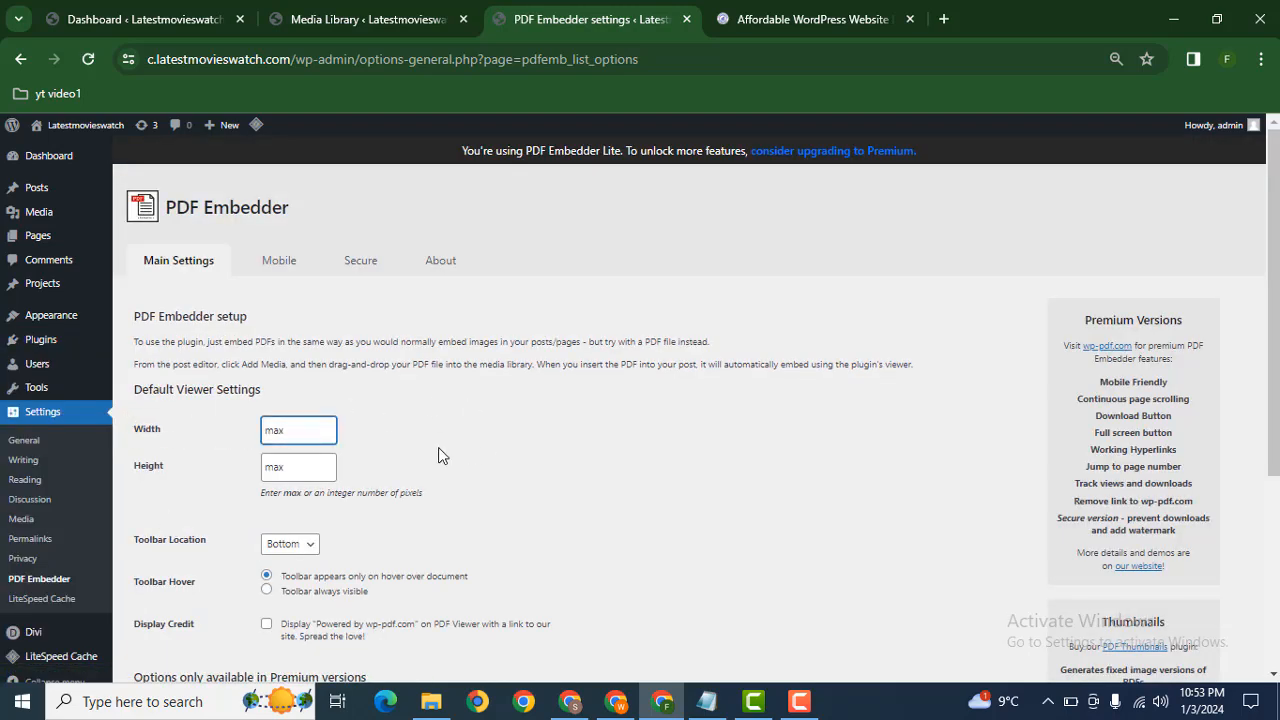
triple_click(298, 429)
text(100)
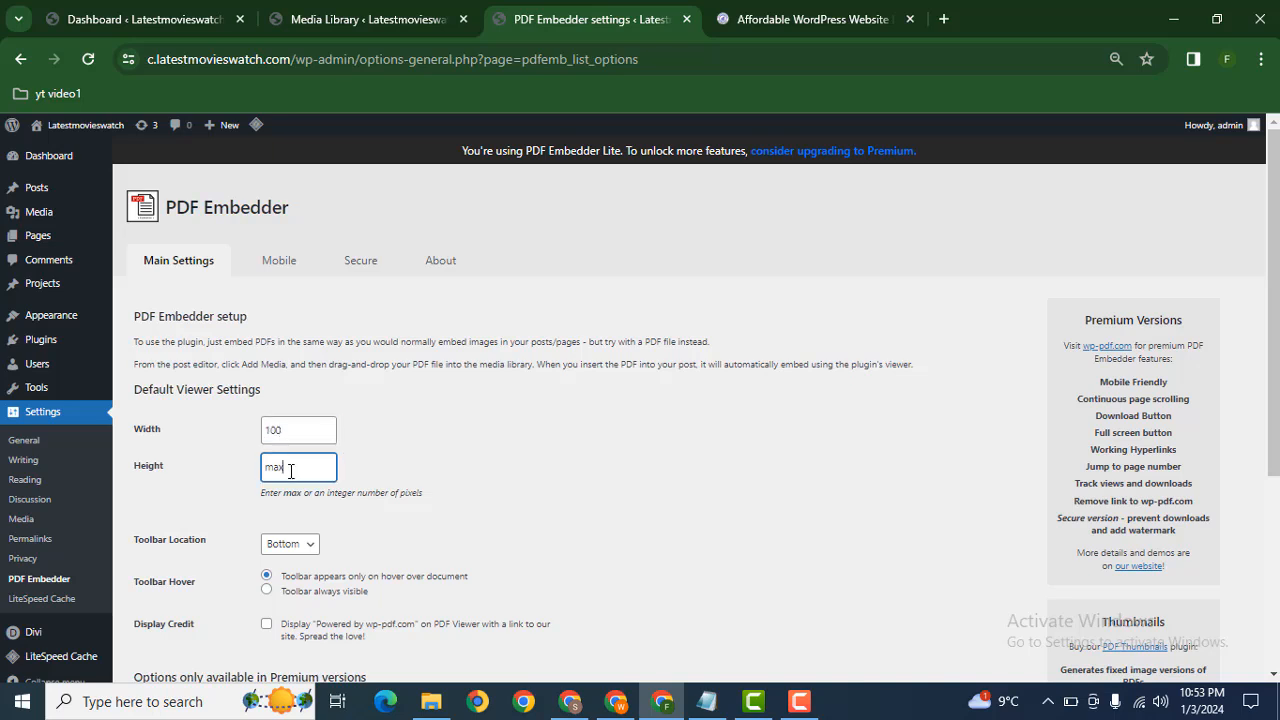
text(8)
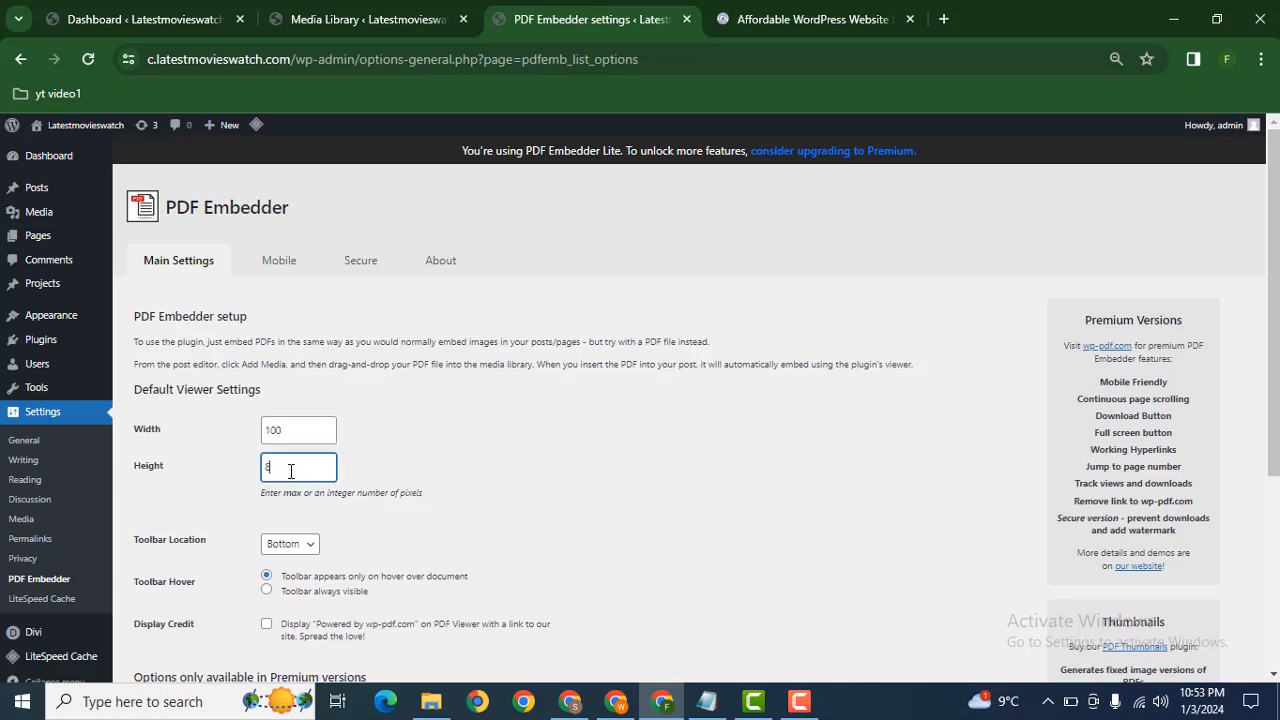
text(00)
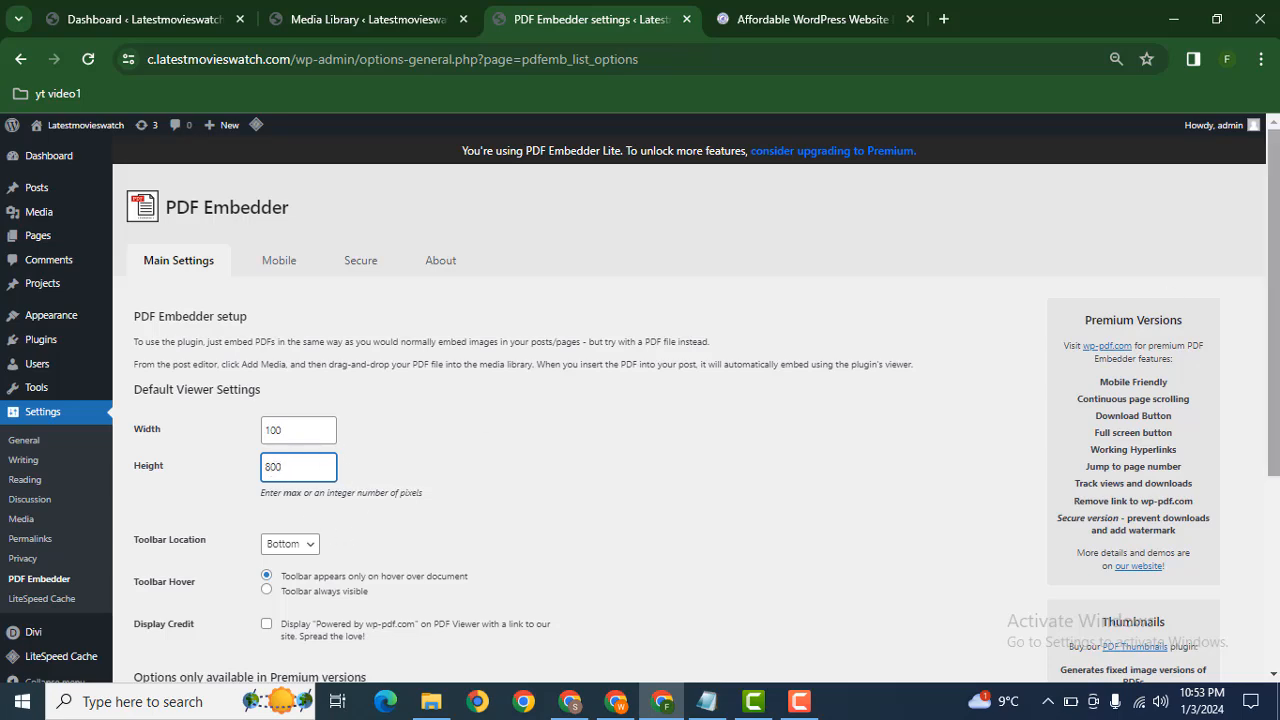
scroll(down, 3)
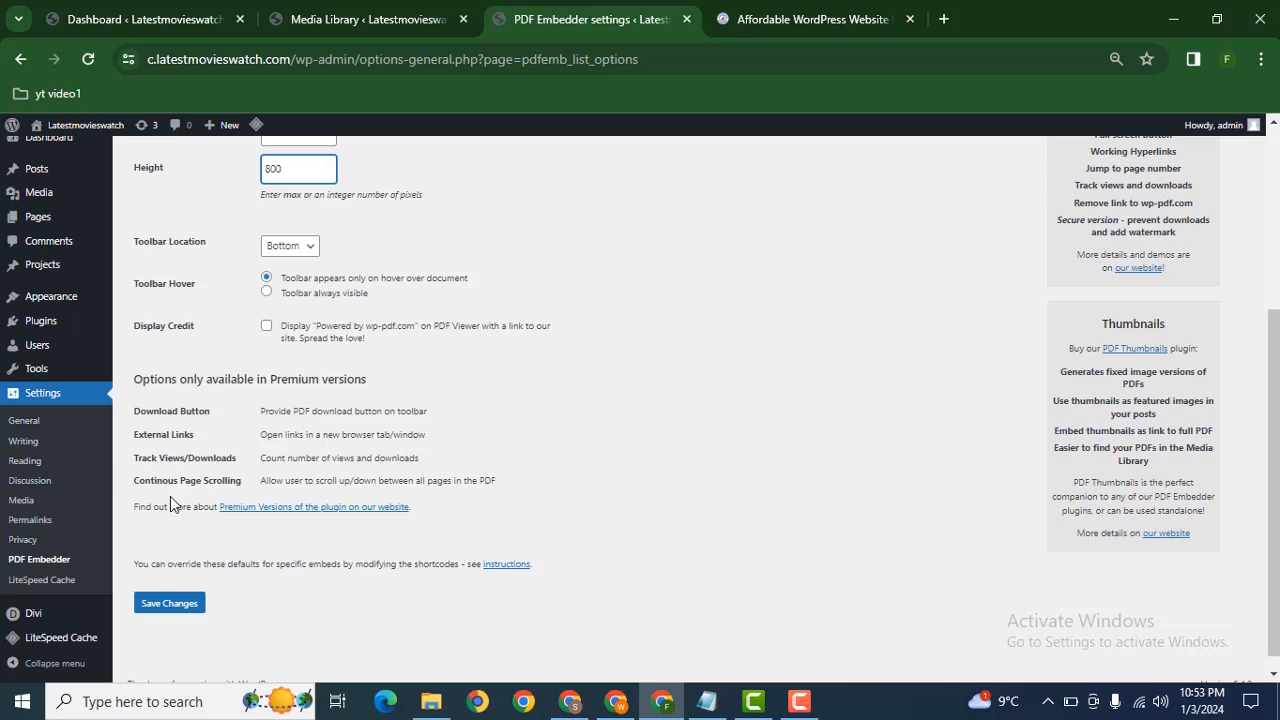
click(169, 602)
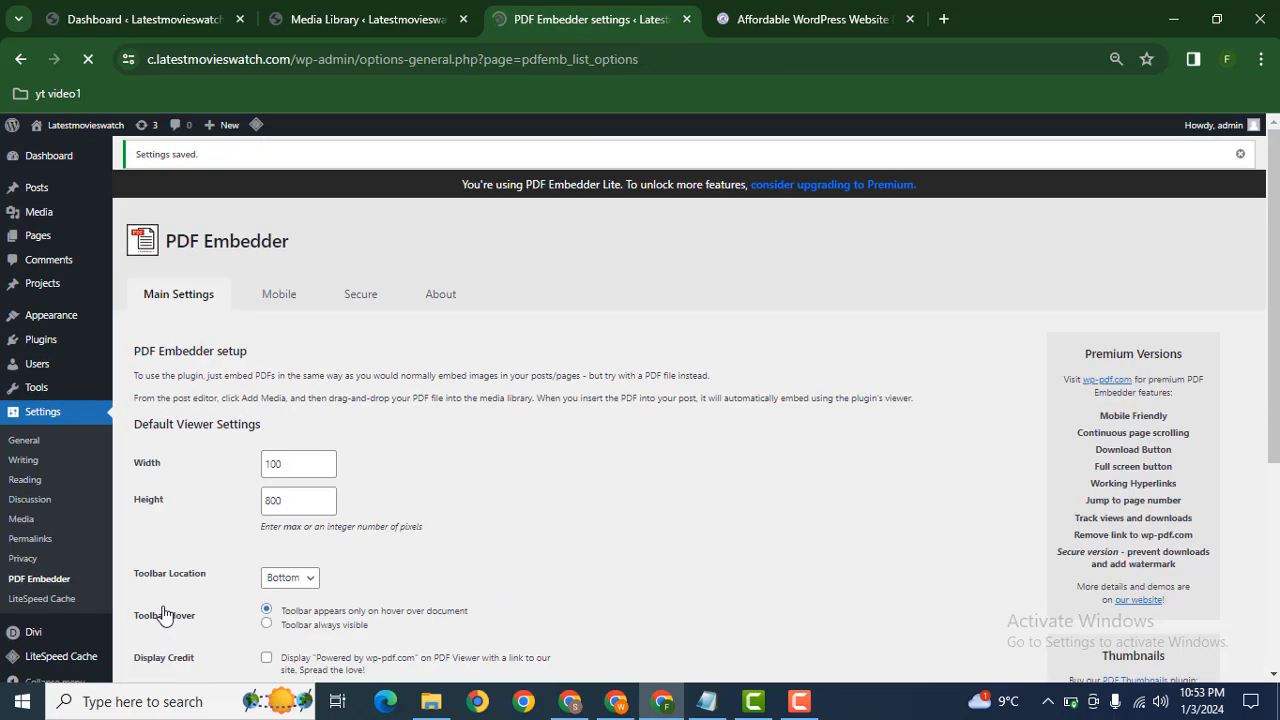
scroll(down, 3)
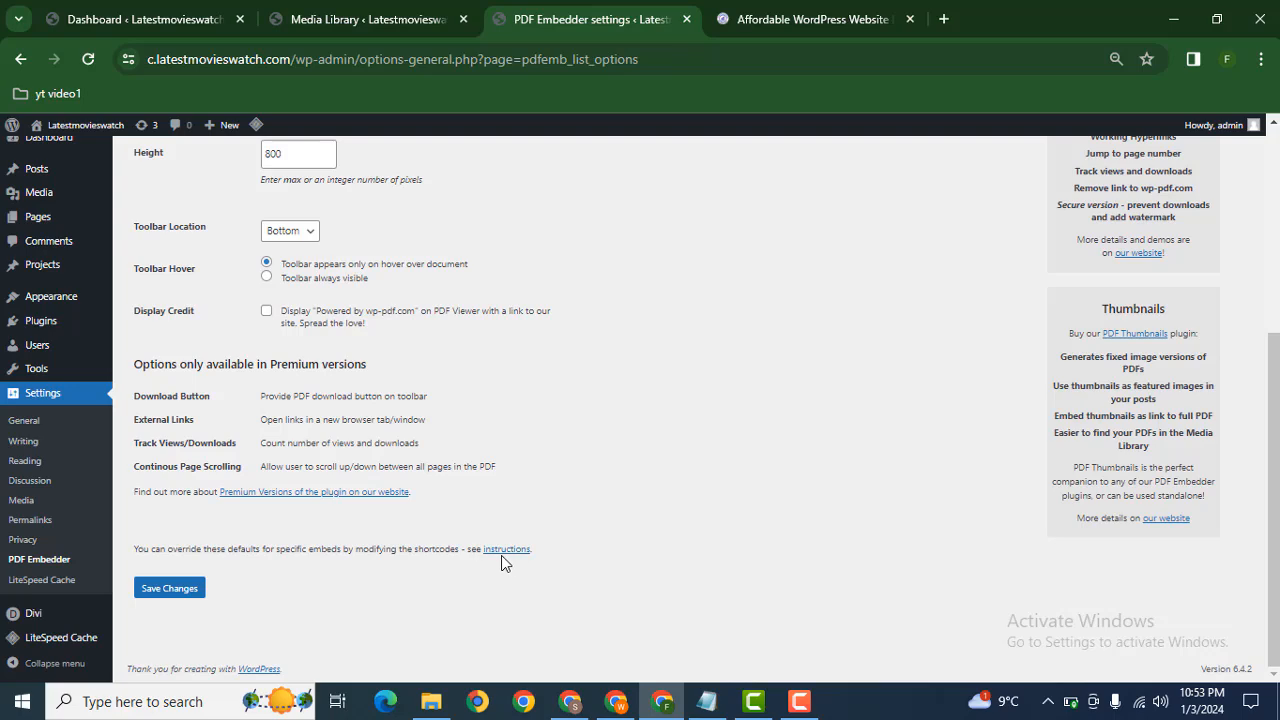
click(506, 549)
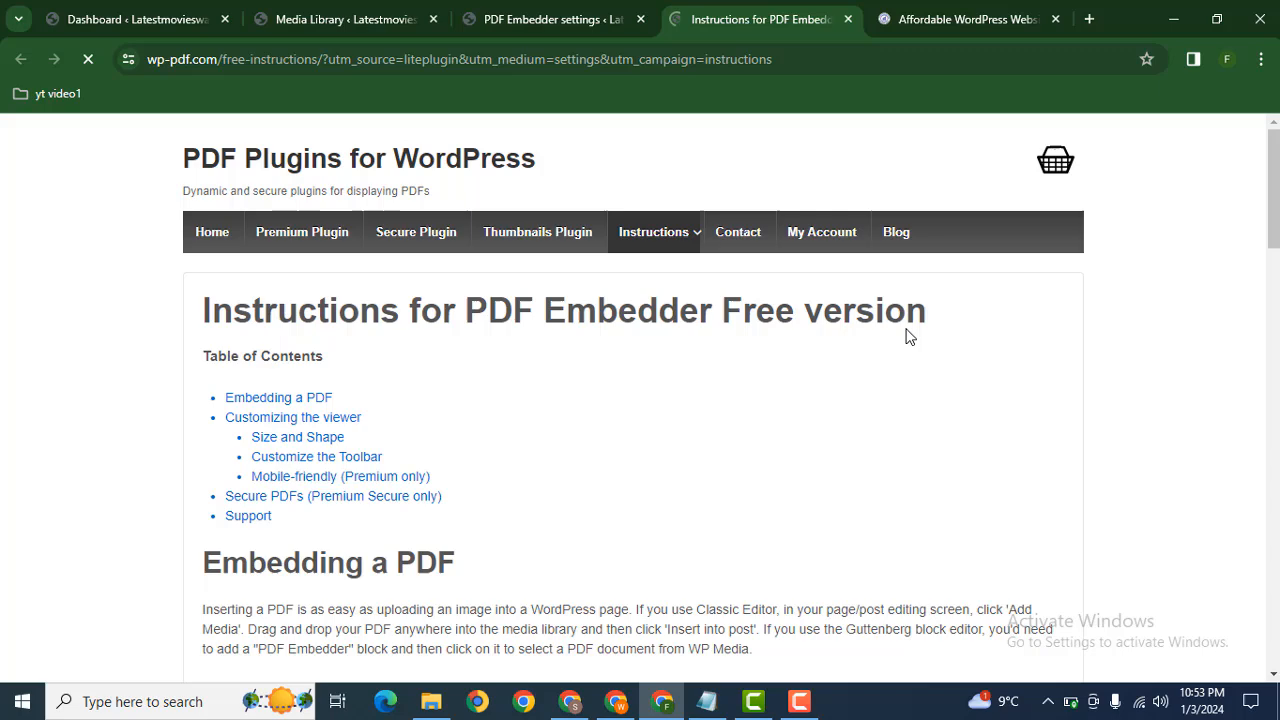
Step: Copy the example pdf-embedder shortcode under 'Embedding a PDF' into a new blank tab
scroll(down, 3)
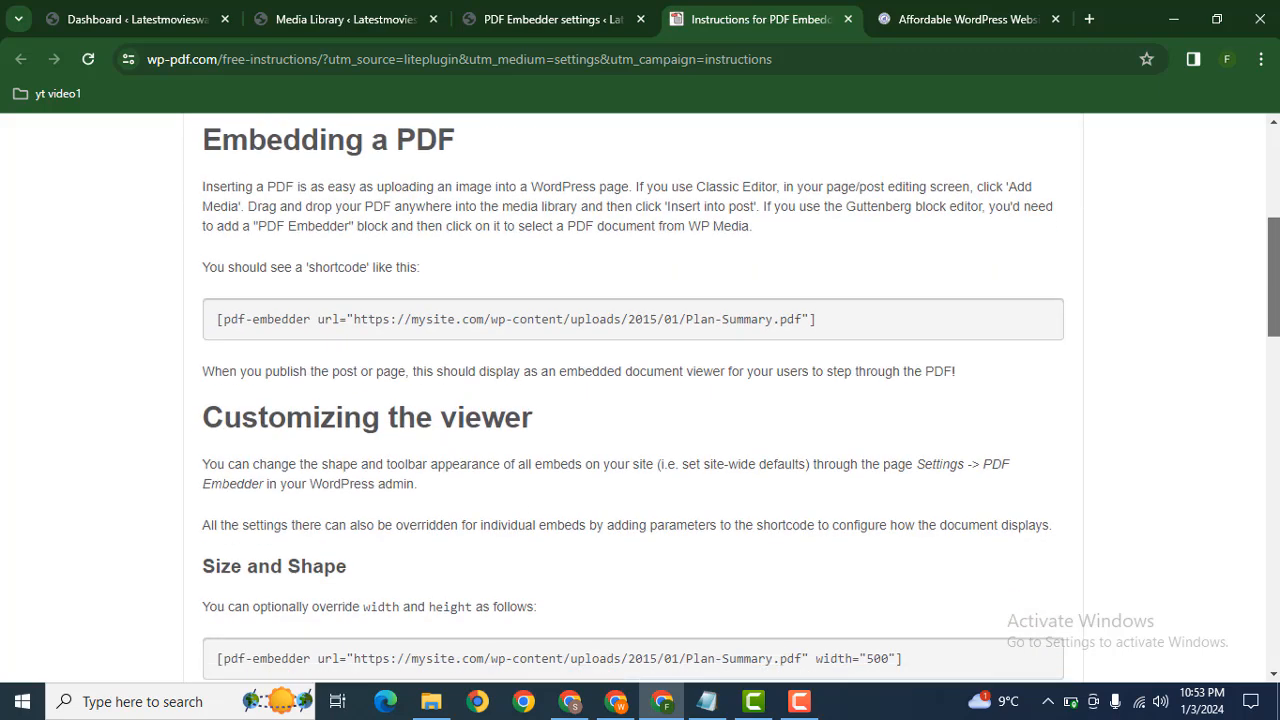
mouse_move(364, 319)
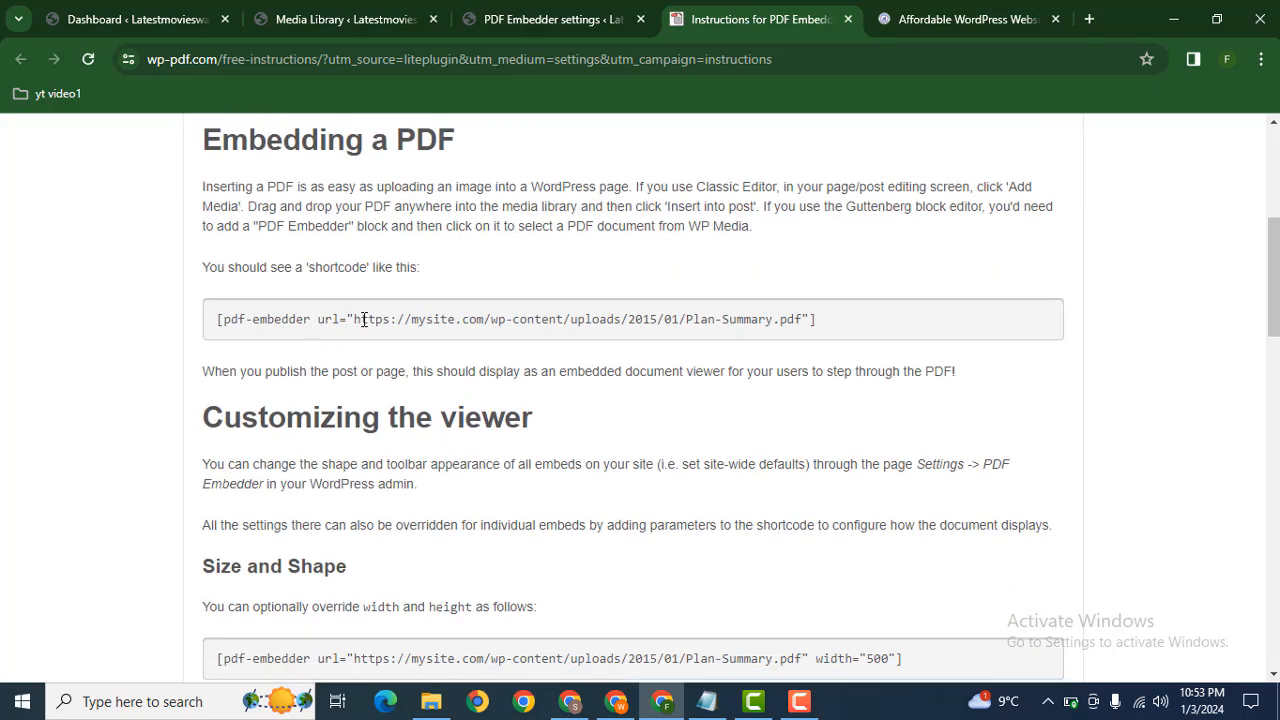
drag(354, 319, 814, 319)
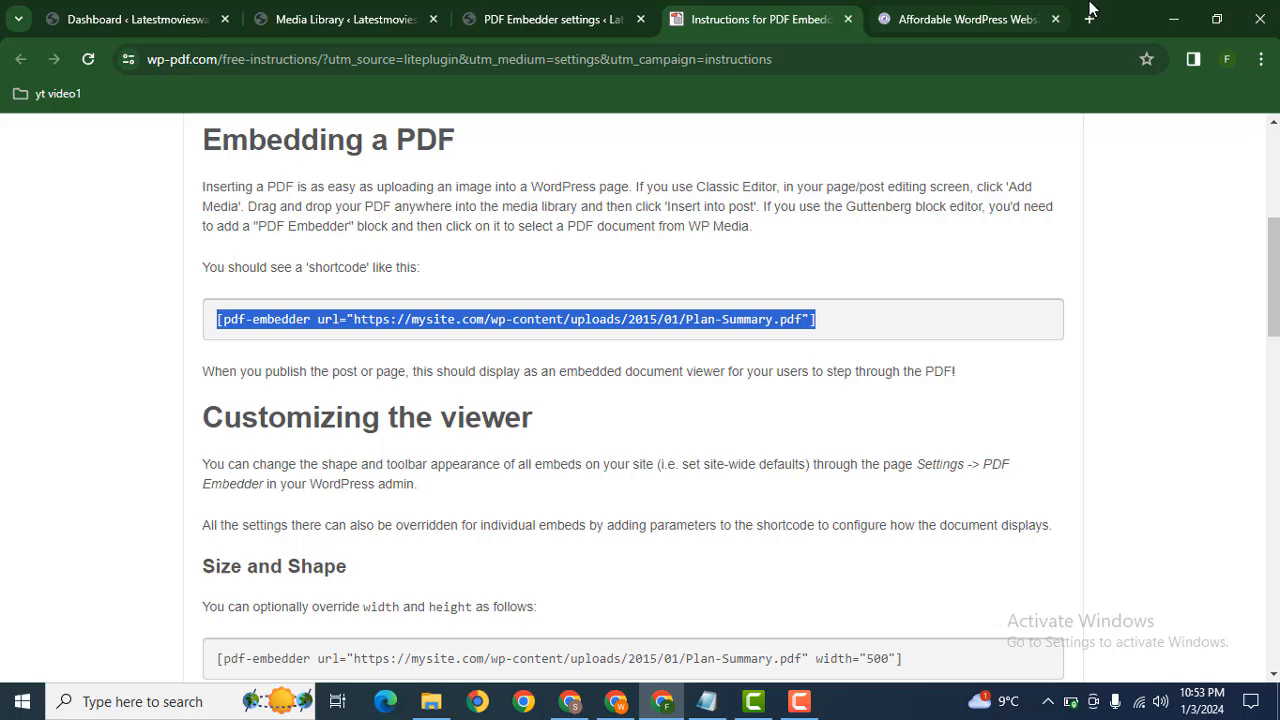
click(290, 19)
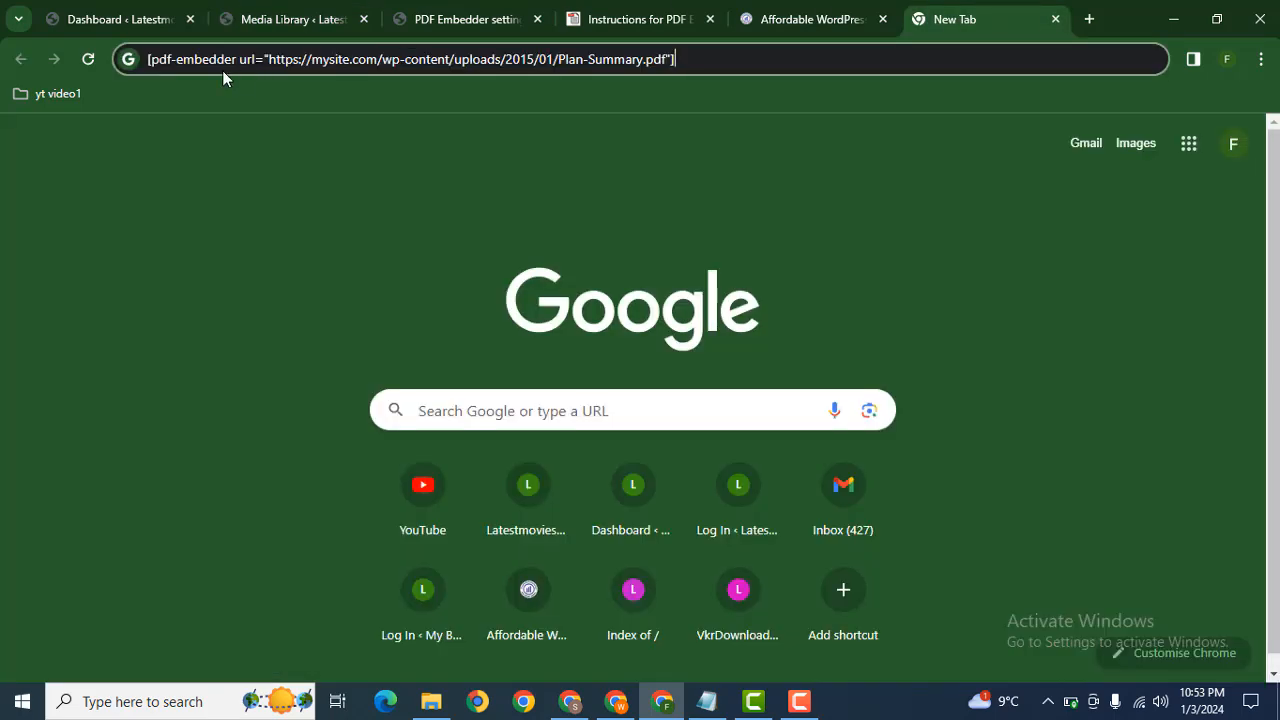
Step: Swap the shortcode's sample URL for the uploaded Branding-Evolving-Minds-Learning-Center PDF URL
double_click(400, 59)
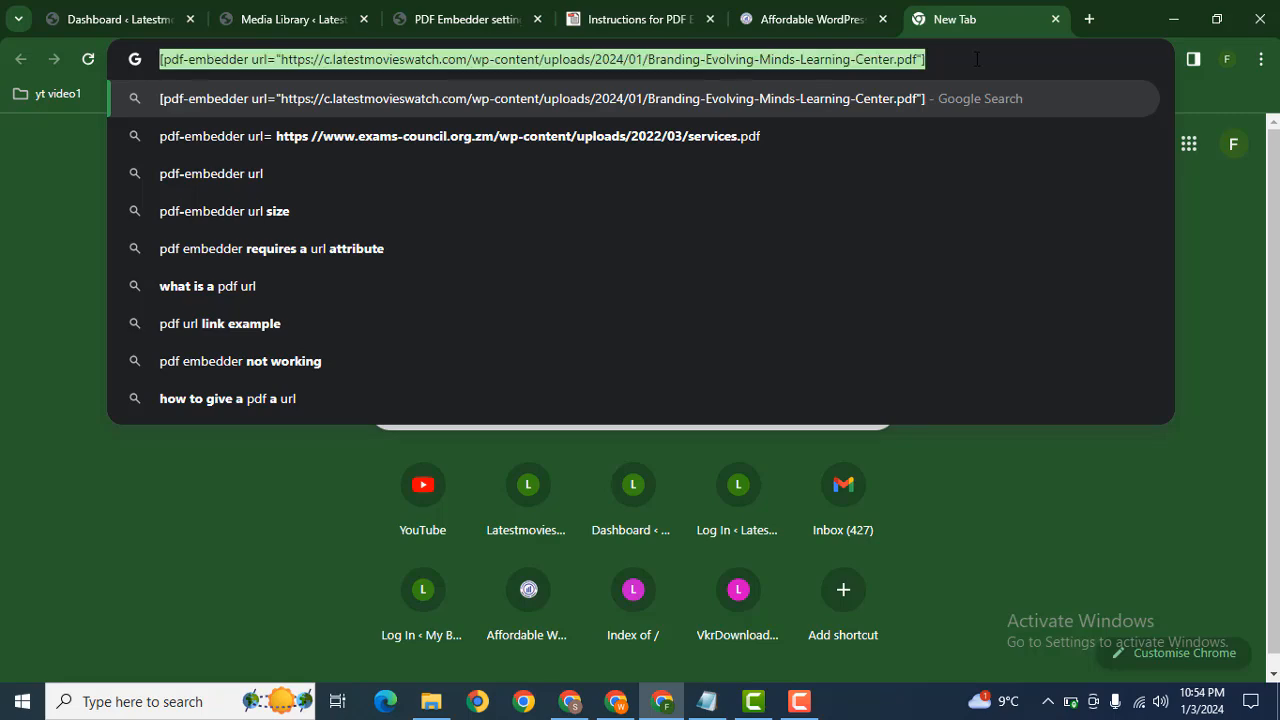
mouse_move(463, 18)
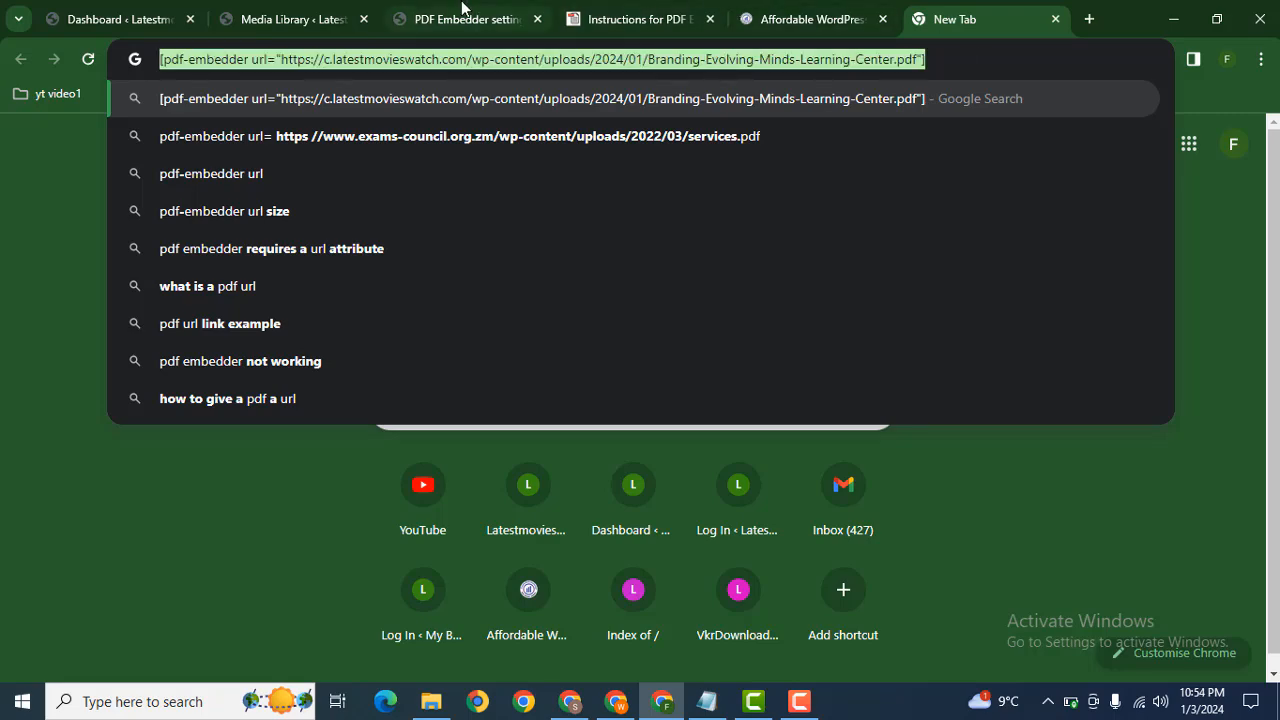
click(110, 19)
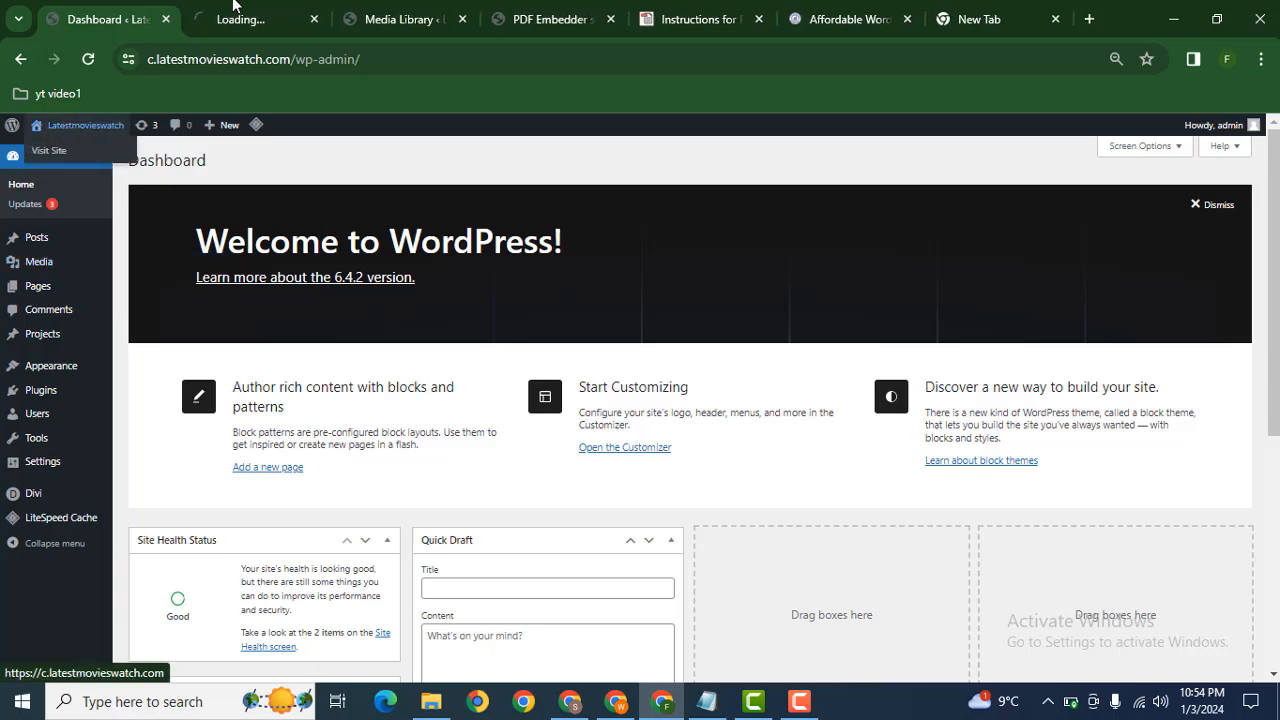
Step: Visit the Latestmovieswatch homepage and enable the Divi Visual Builder on it
click(255, 19)
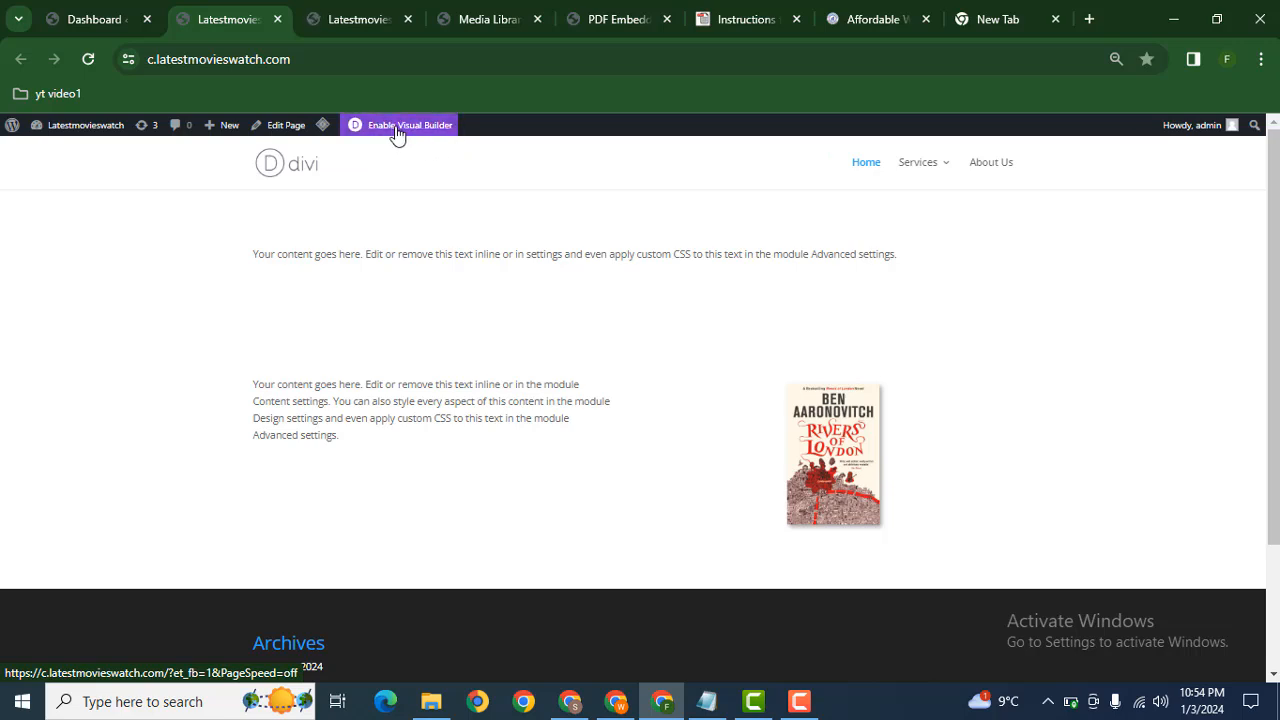
click(399, 125)
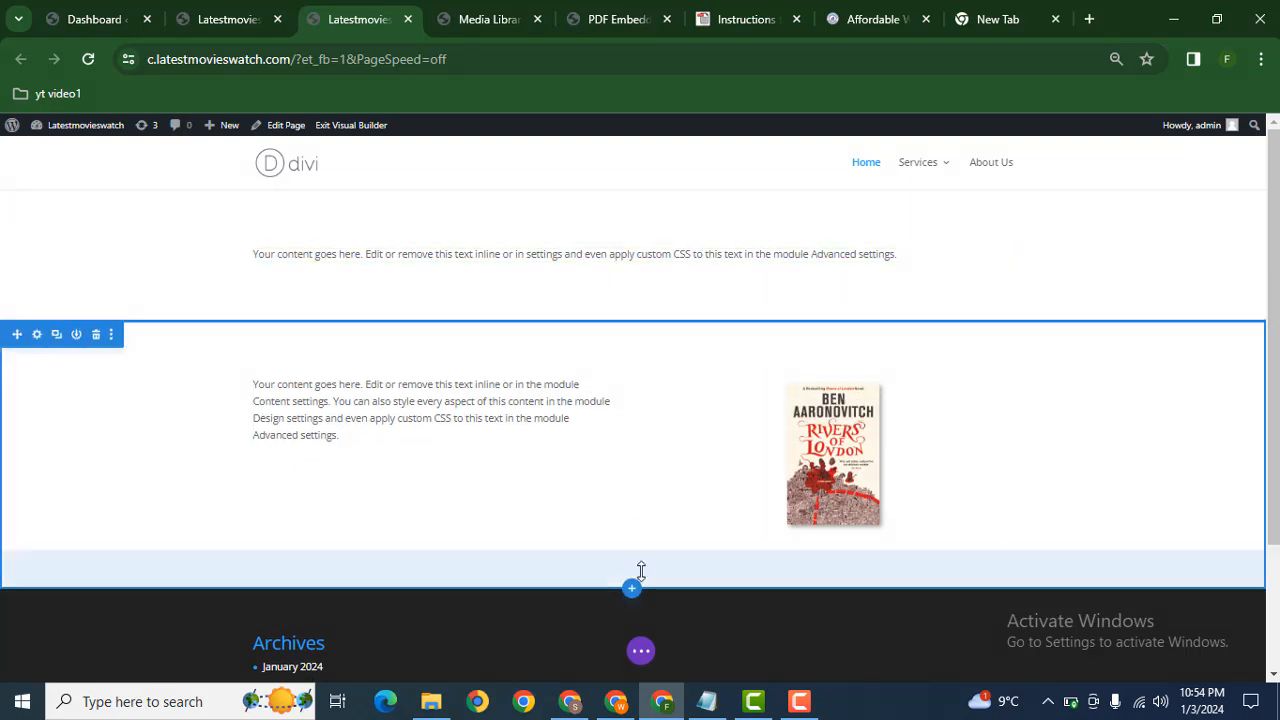
Step: Insert a regular single-column section with a Code module holding the PDF Embedder shortcode
click(631, 588)
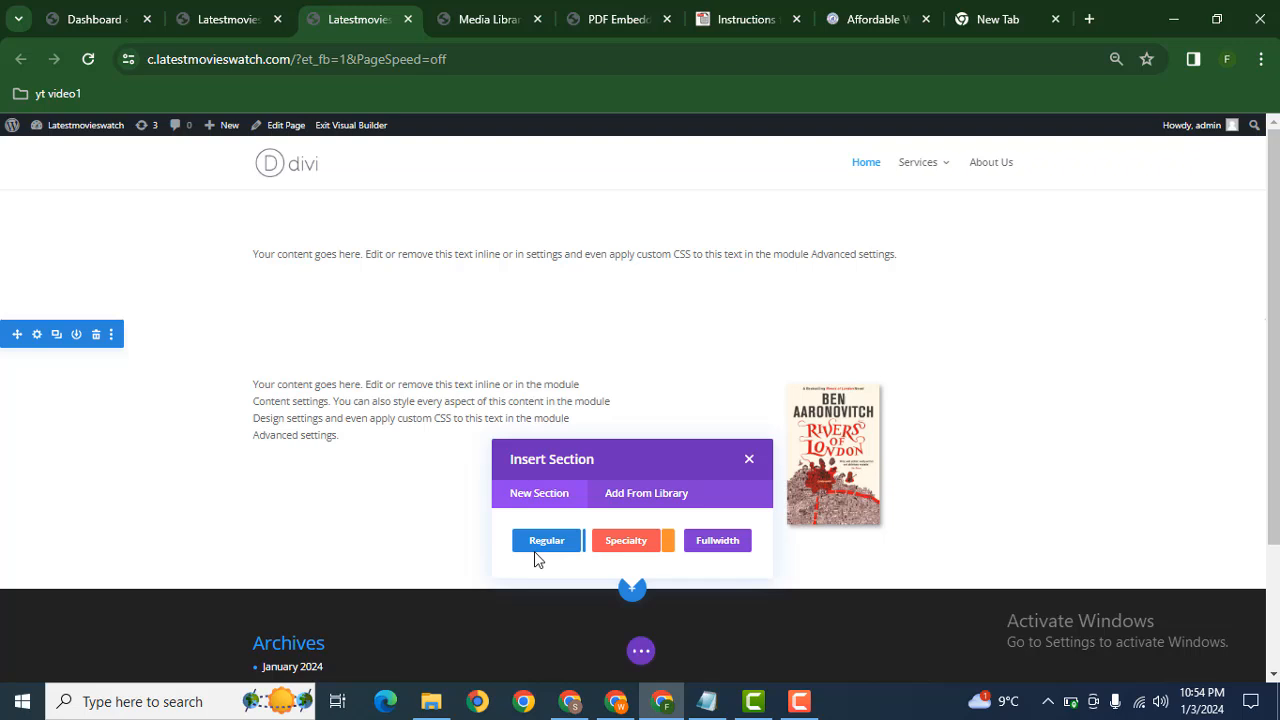
click(546, 540)
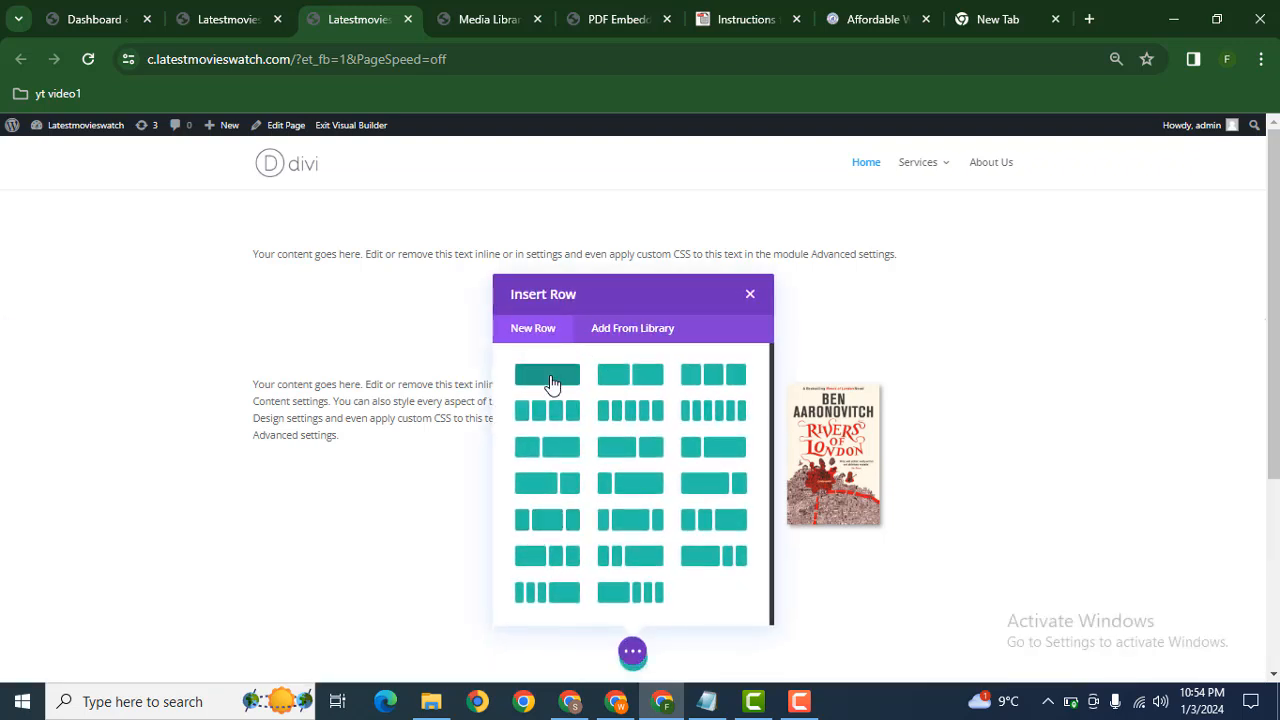
click(547, 373)
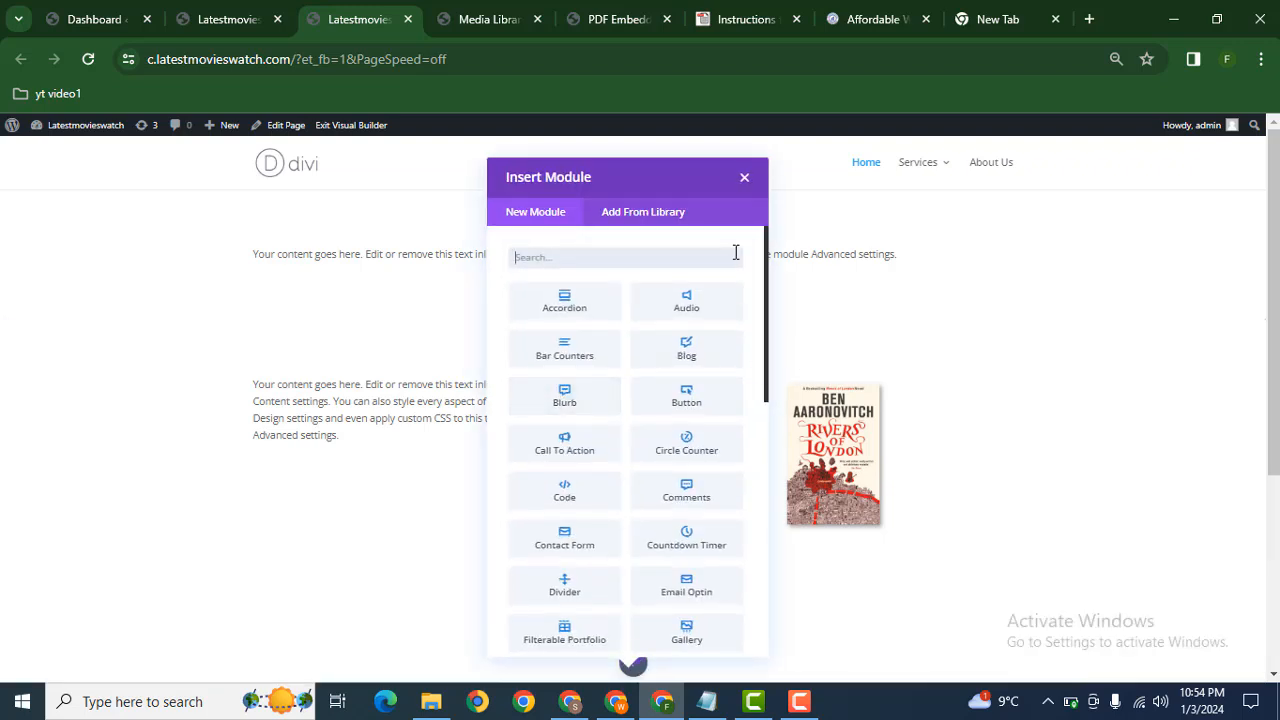
text(cod)
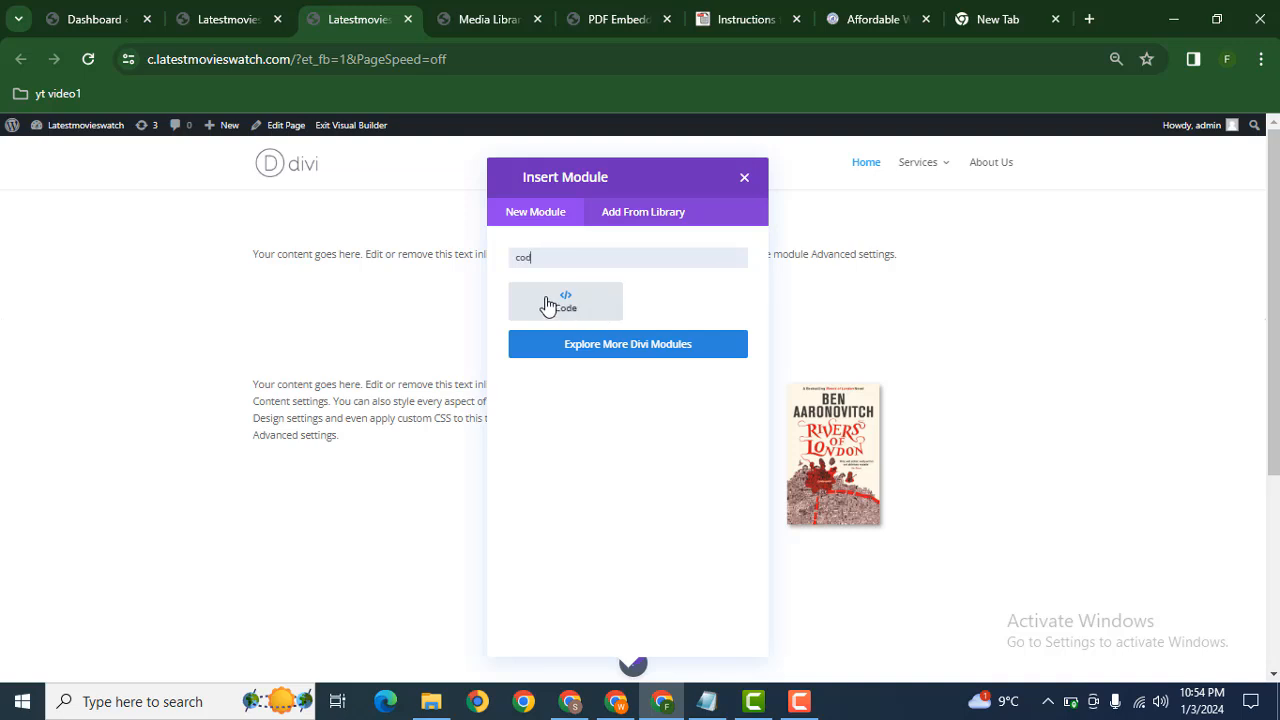
click(565, 301)
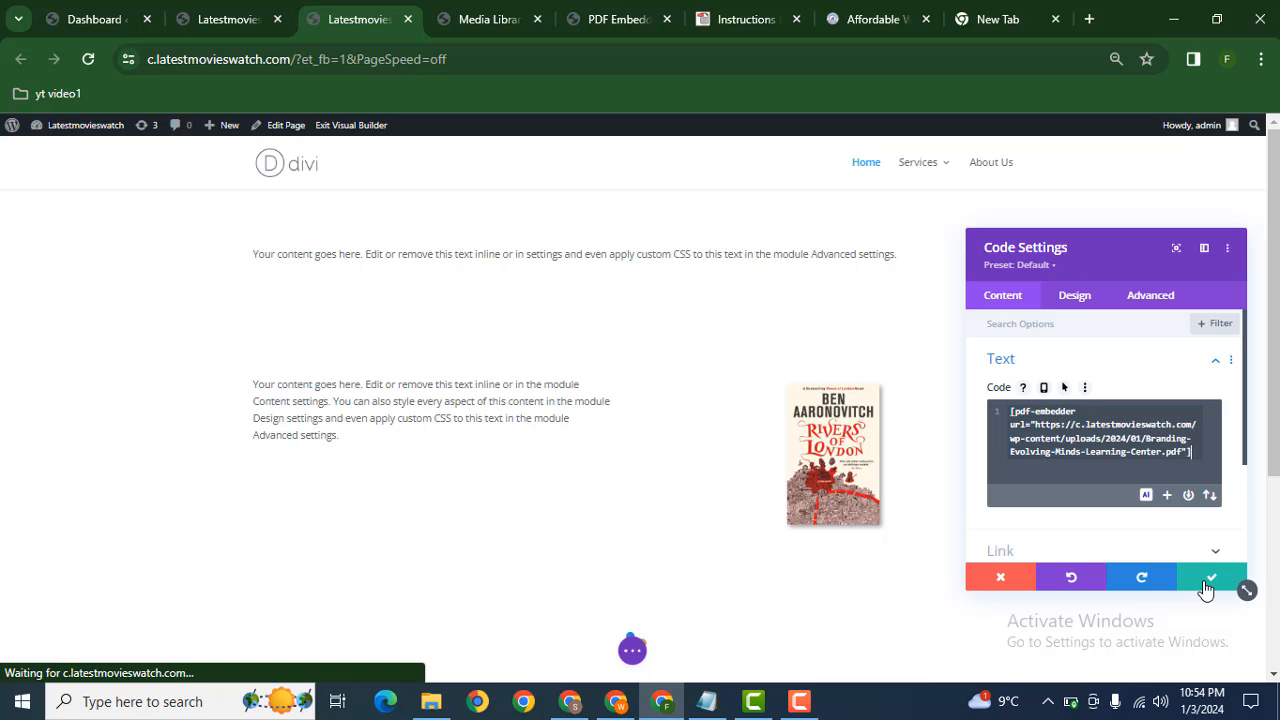
Step: Confirm the Code module, check the embedded PDF viewer, and return to PDF Embedder settings
click(1210, 577)
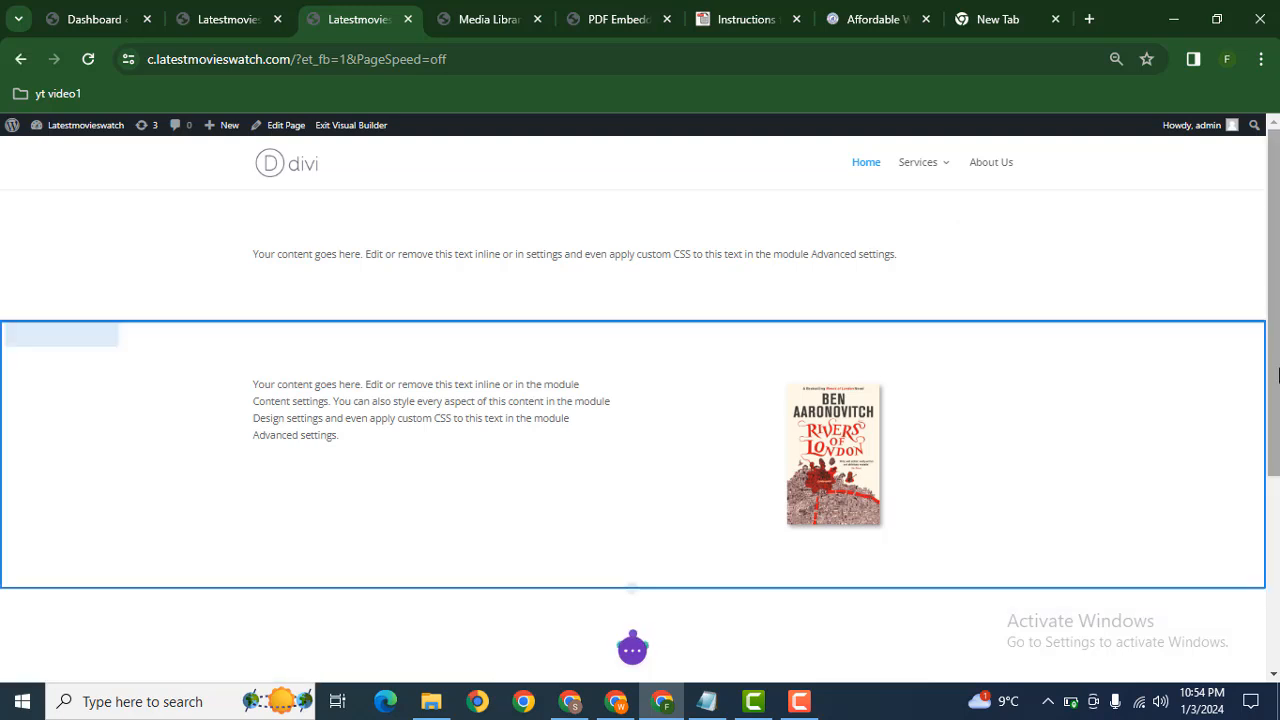
scroll(down, 3)
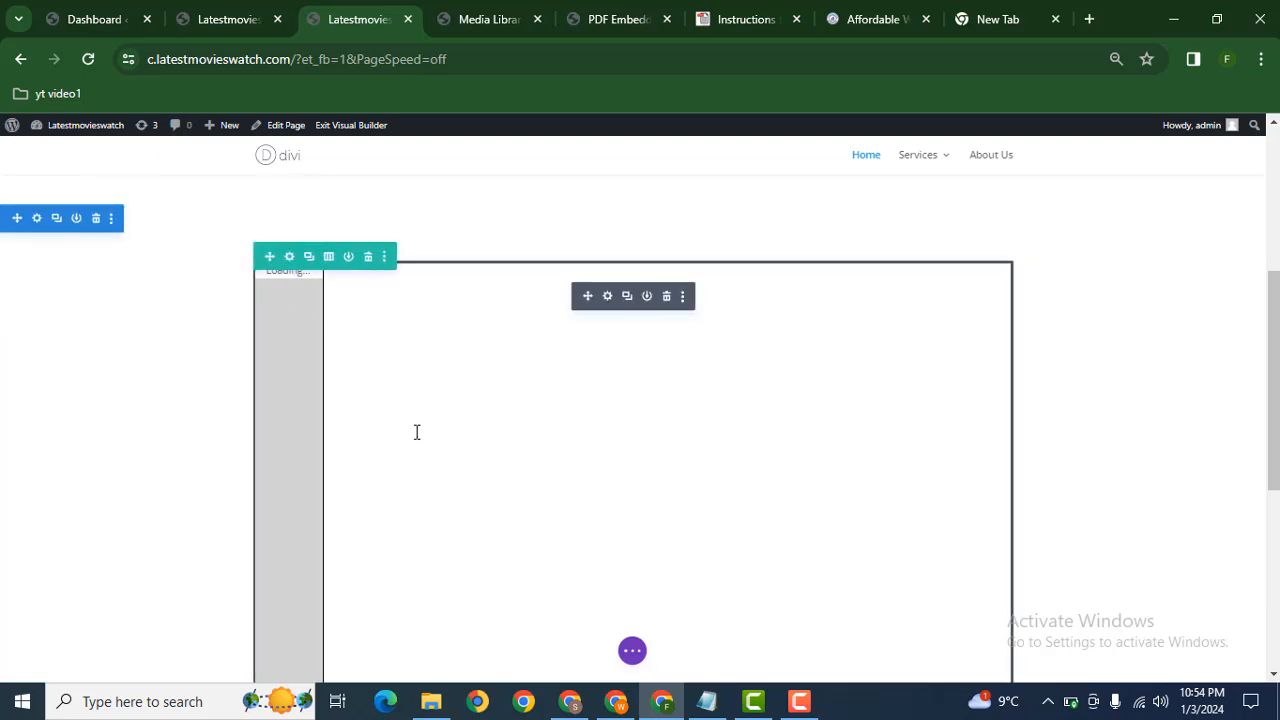
click(632, 651)
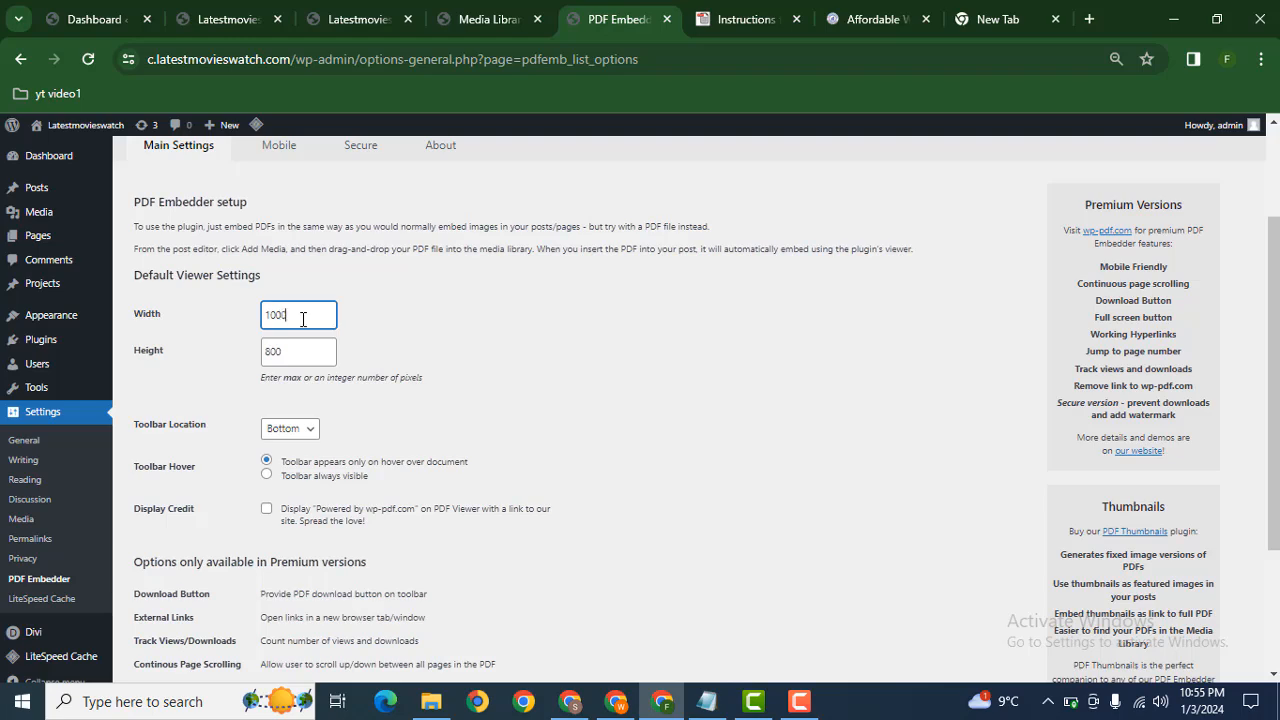
Step: Save the PDF Embedder settings with the default viewer width of 1000
scroll(down, 3)
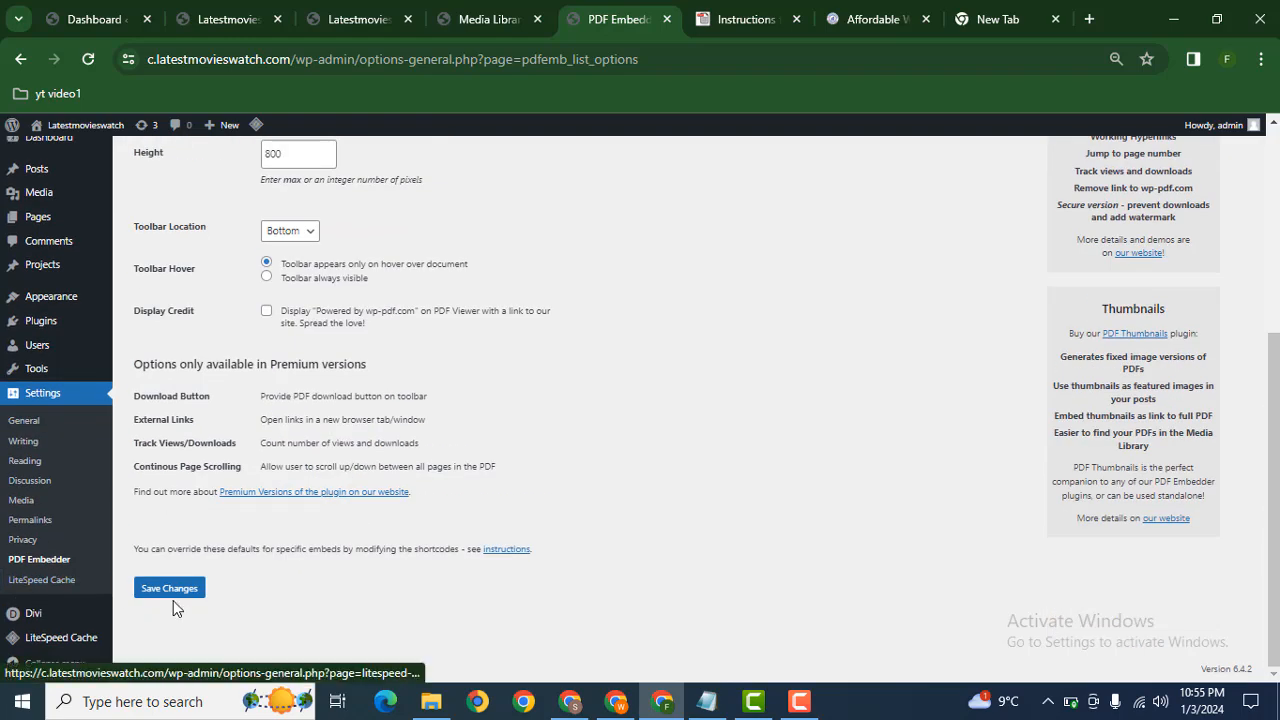
click(168, 587)
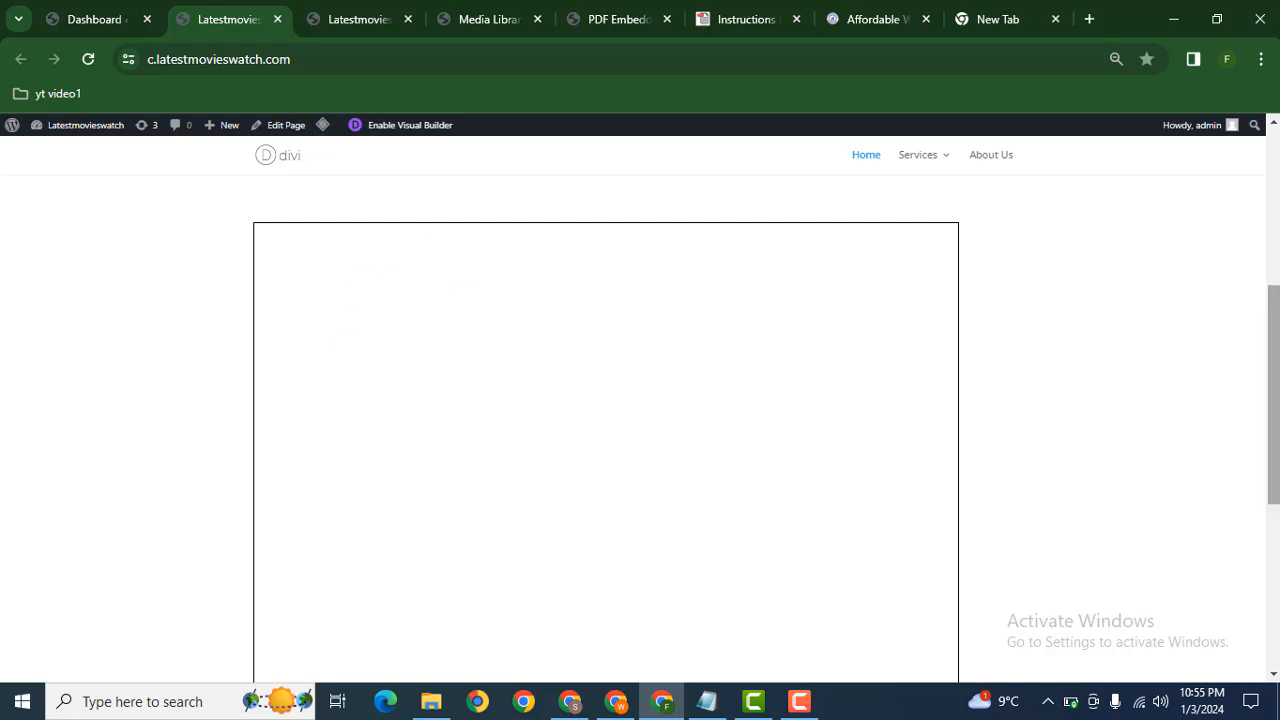
Step: Scroll the live home page to view the rendered branding PDF, then return to PDF Embedder settings
scroll(down, 3)
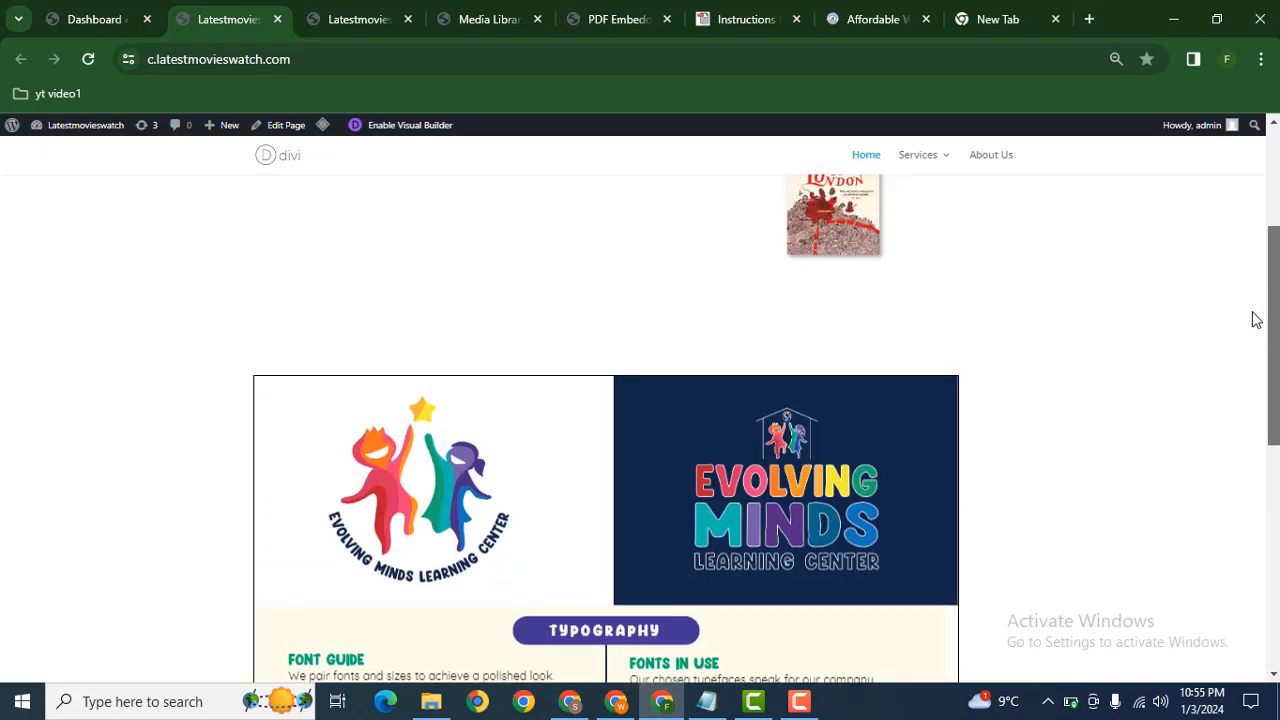
scroll(down, 3)
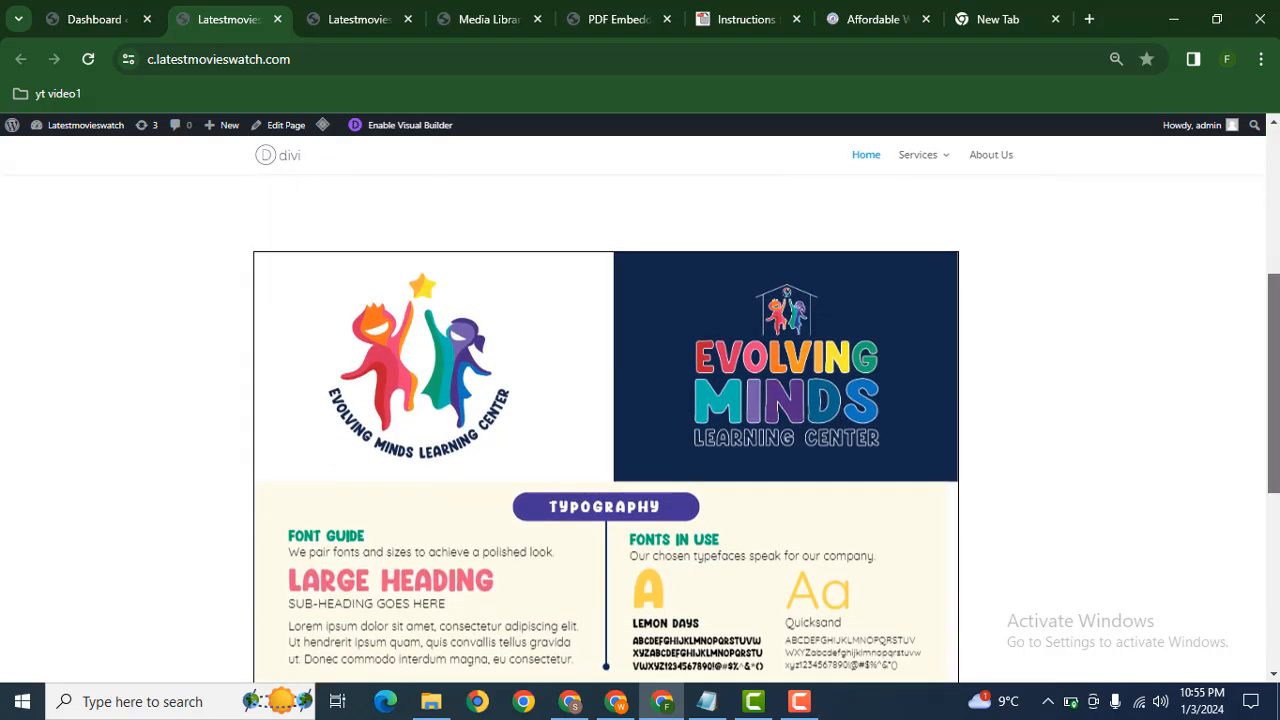
click(618, 19)
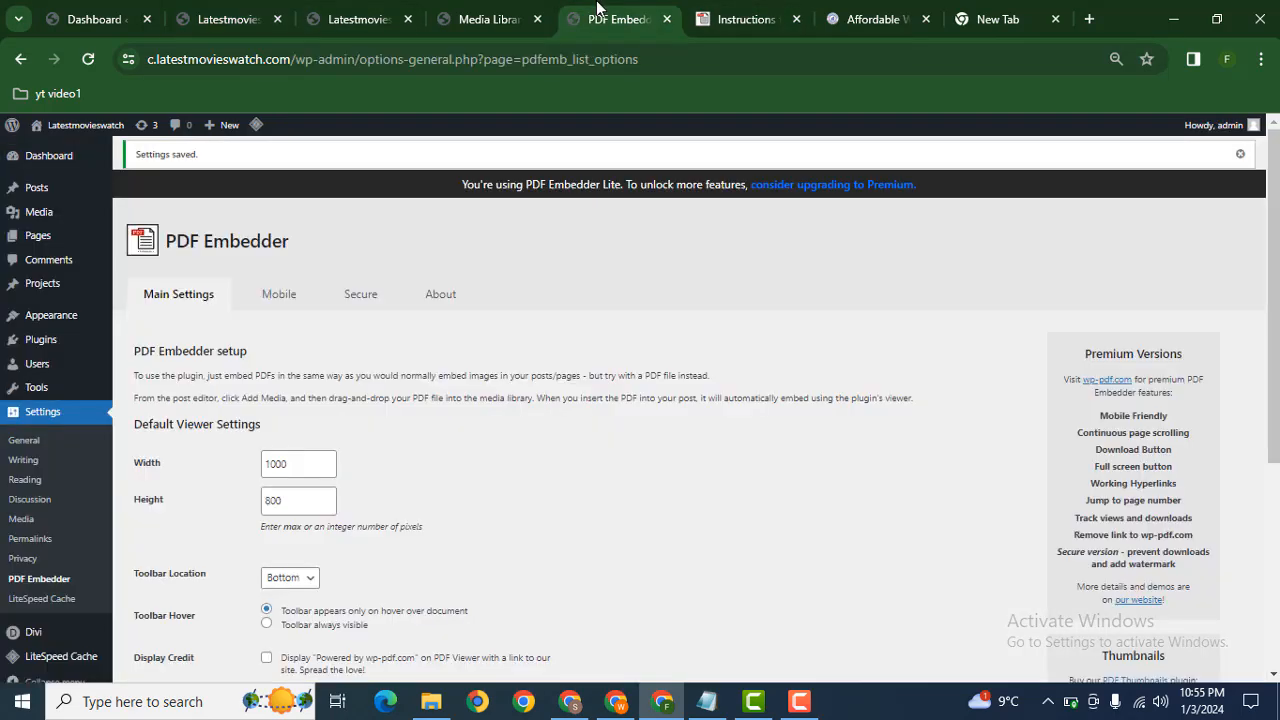